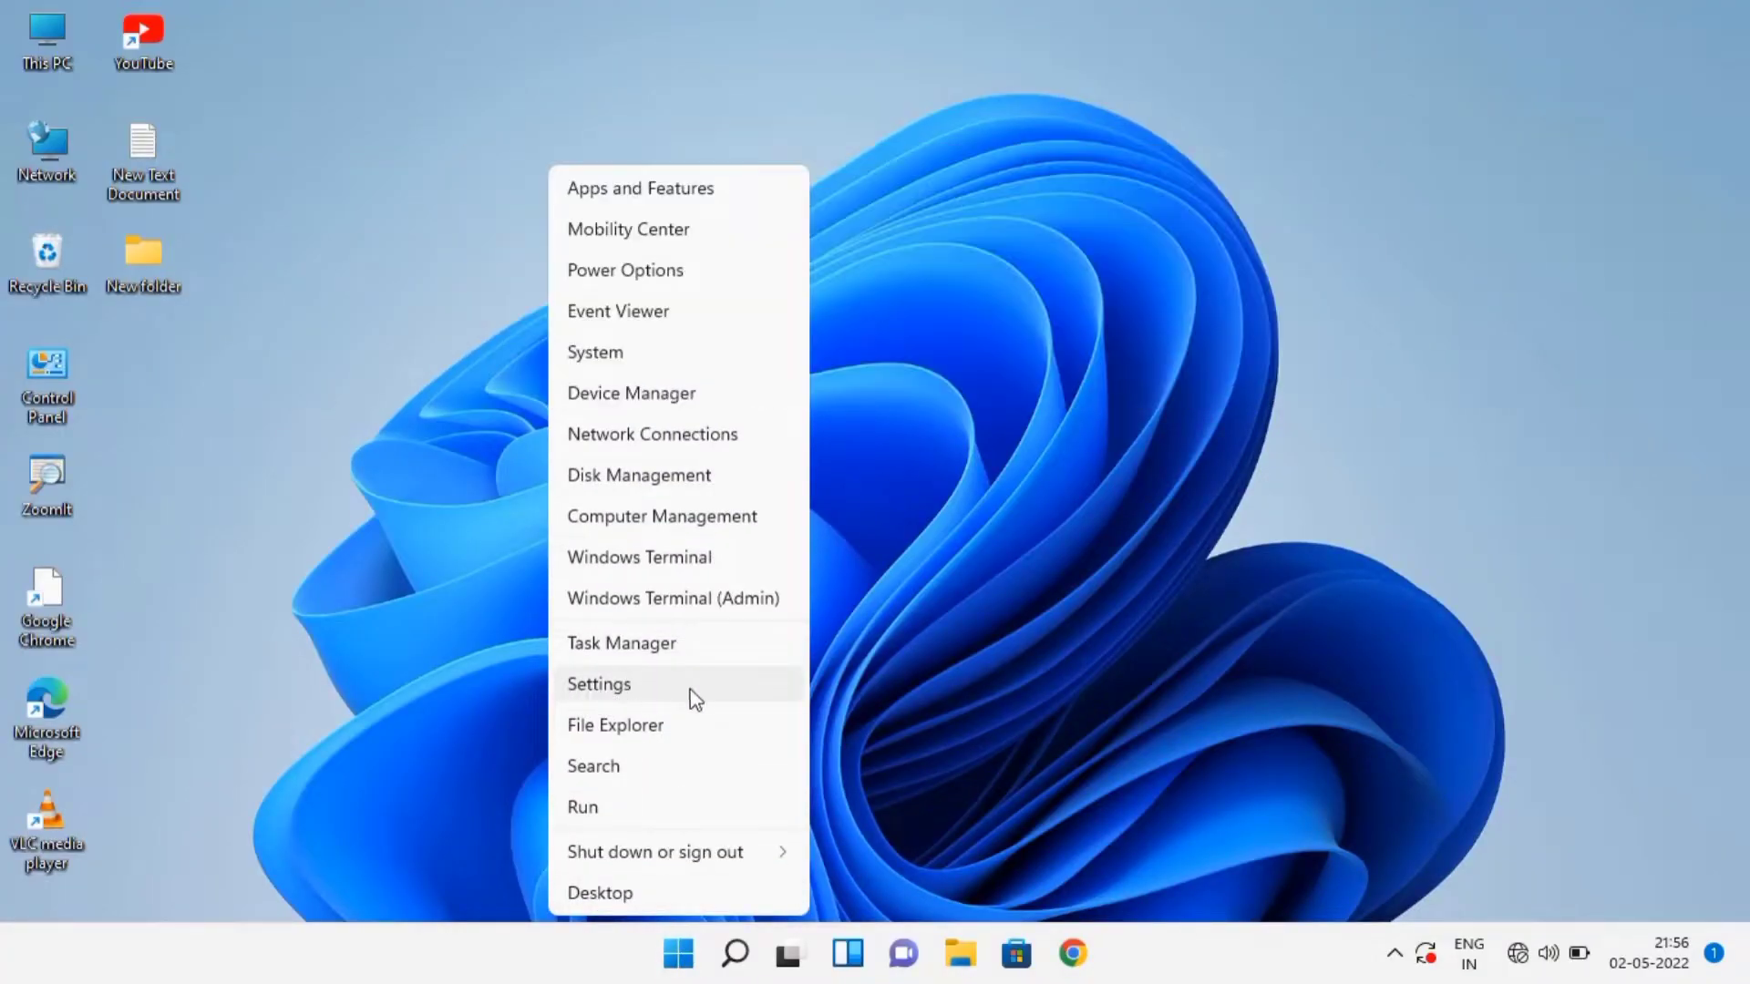
# Open Windows Settings from the Start quick link menu.
pyautogui.click(598, 684)
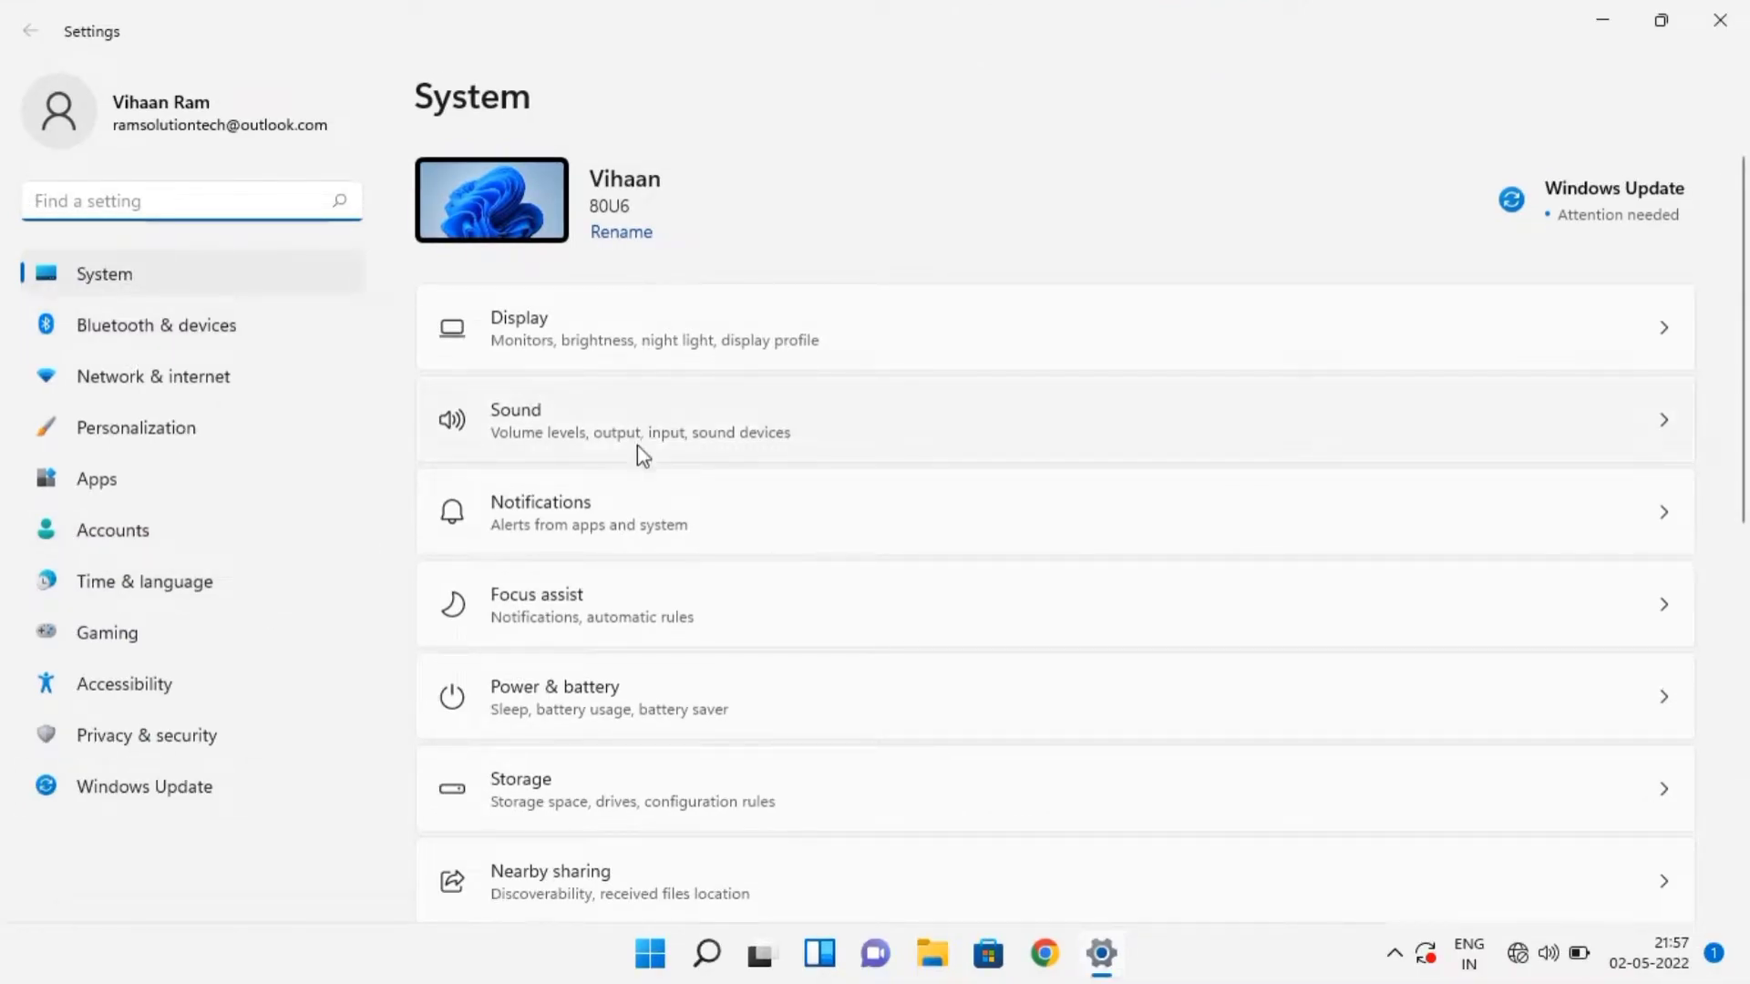
# Go to System > Troubleshoot > Other troubleshooters.
pyautogui.scroll(-3)
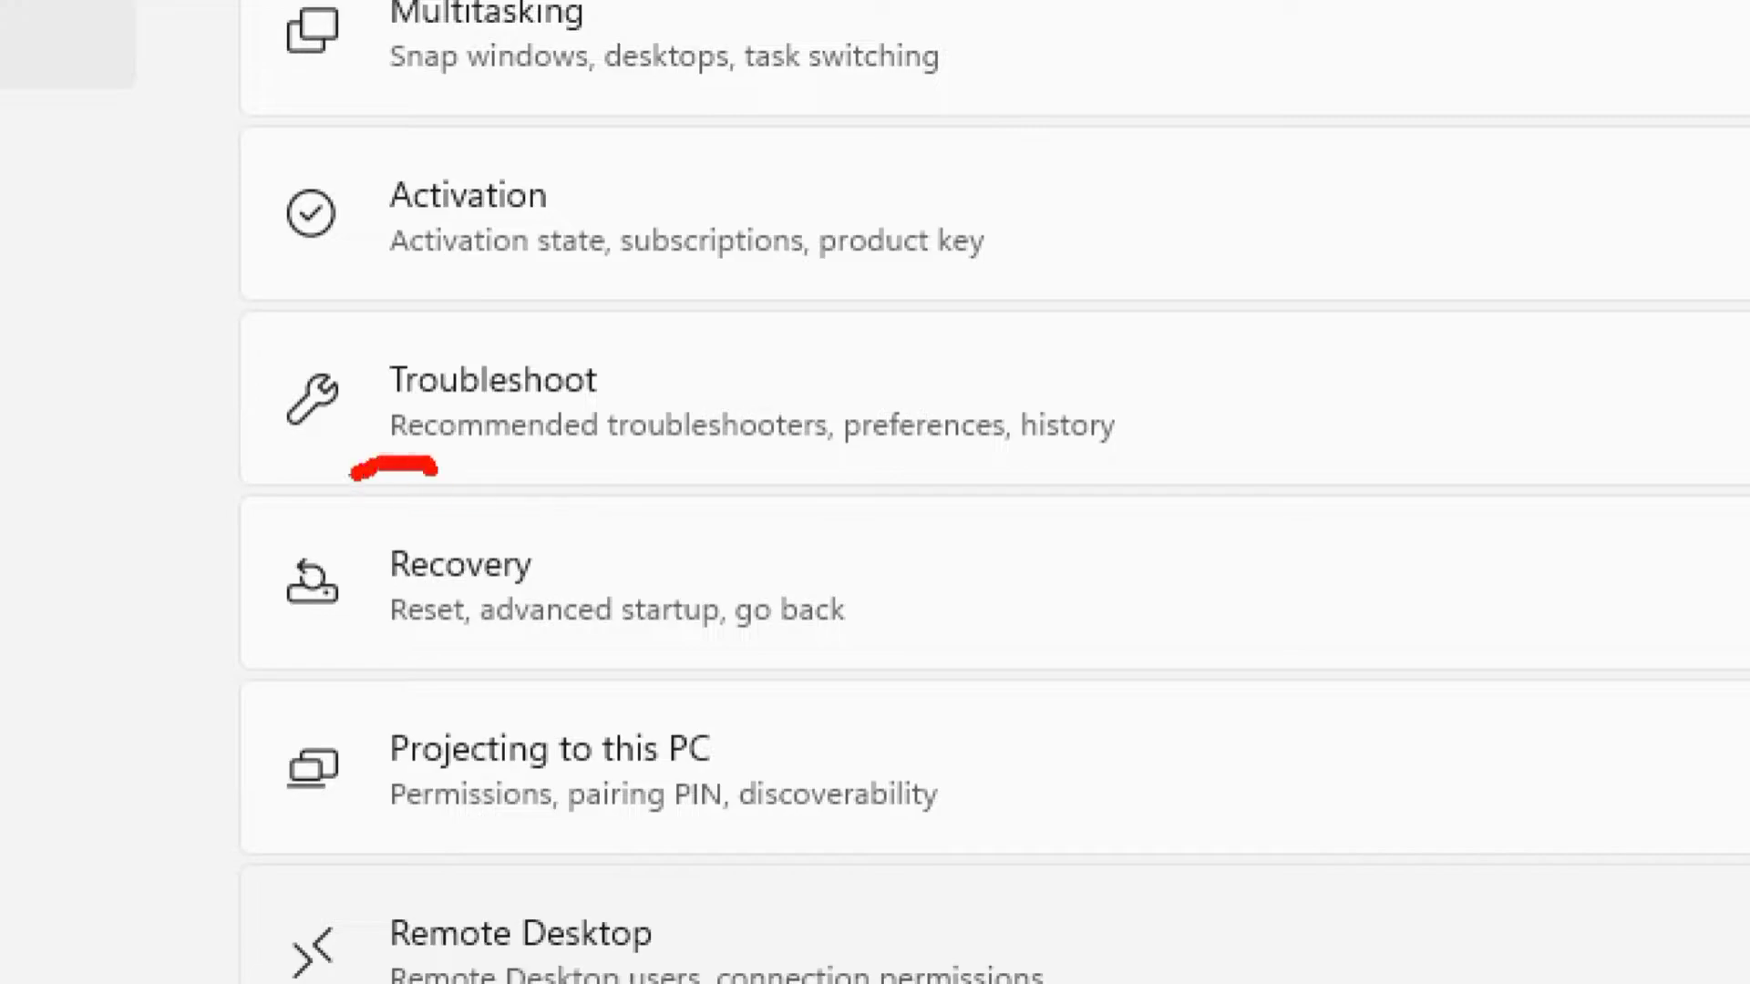
pyautogui.click(493, 397)
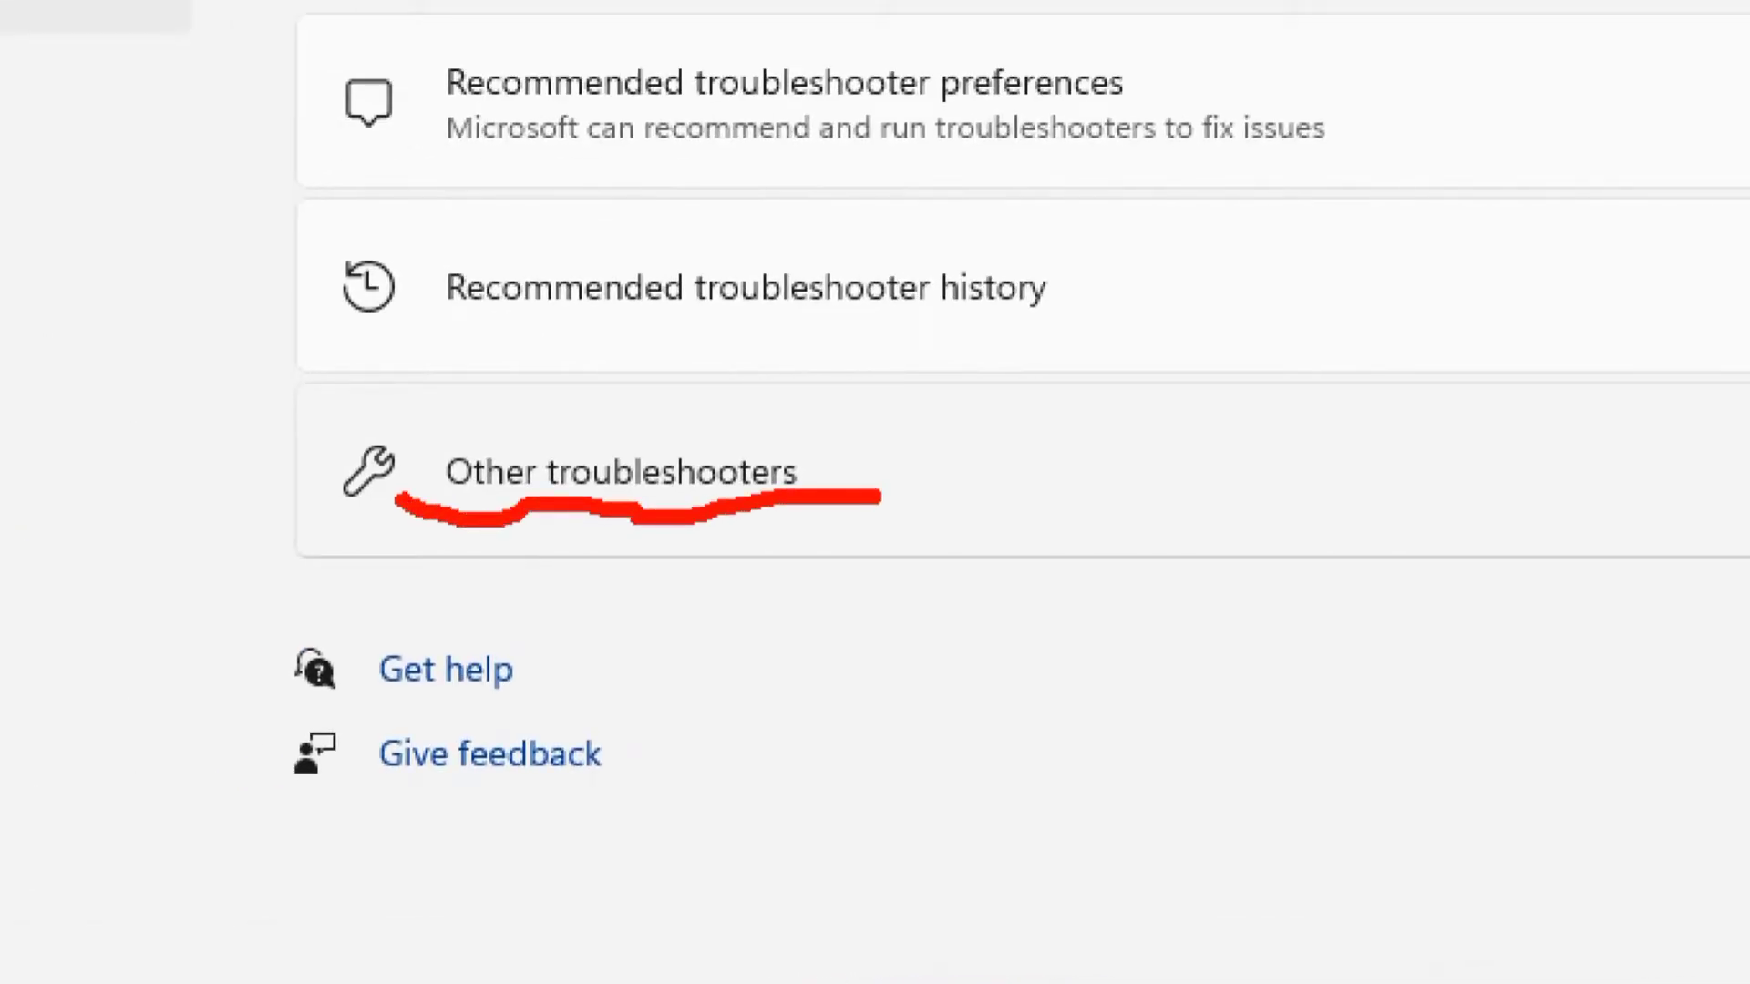
pyautogui.click(619, 472)
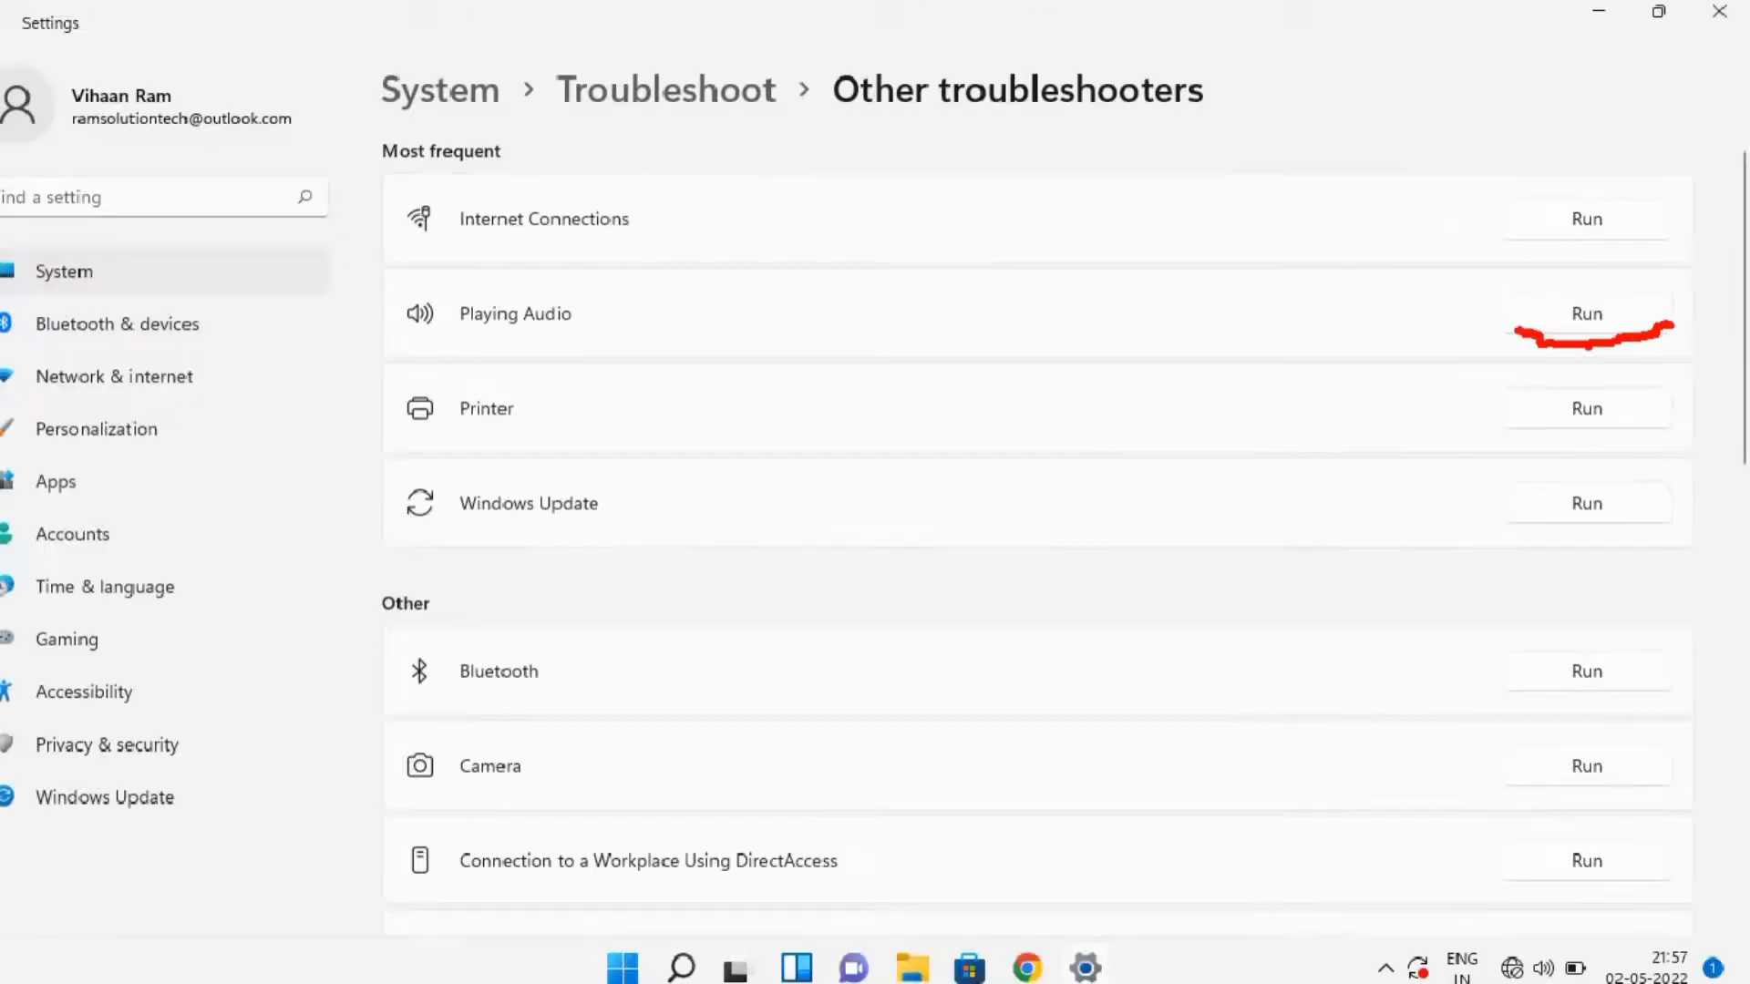
# Run the Playing Audio troubleshooter on Speakers and answer the enhancements prompt.
pyautogui.click(1586, 312)
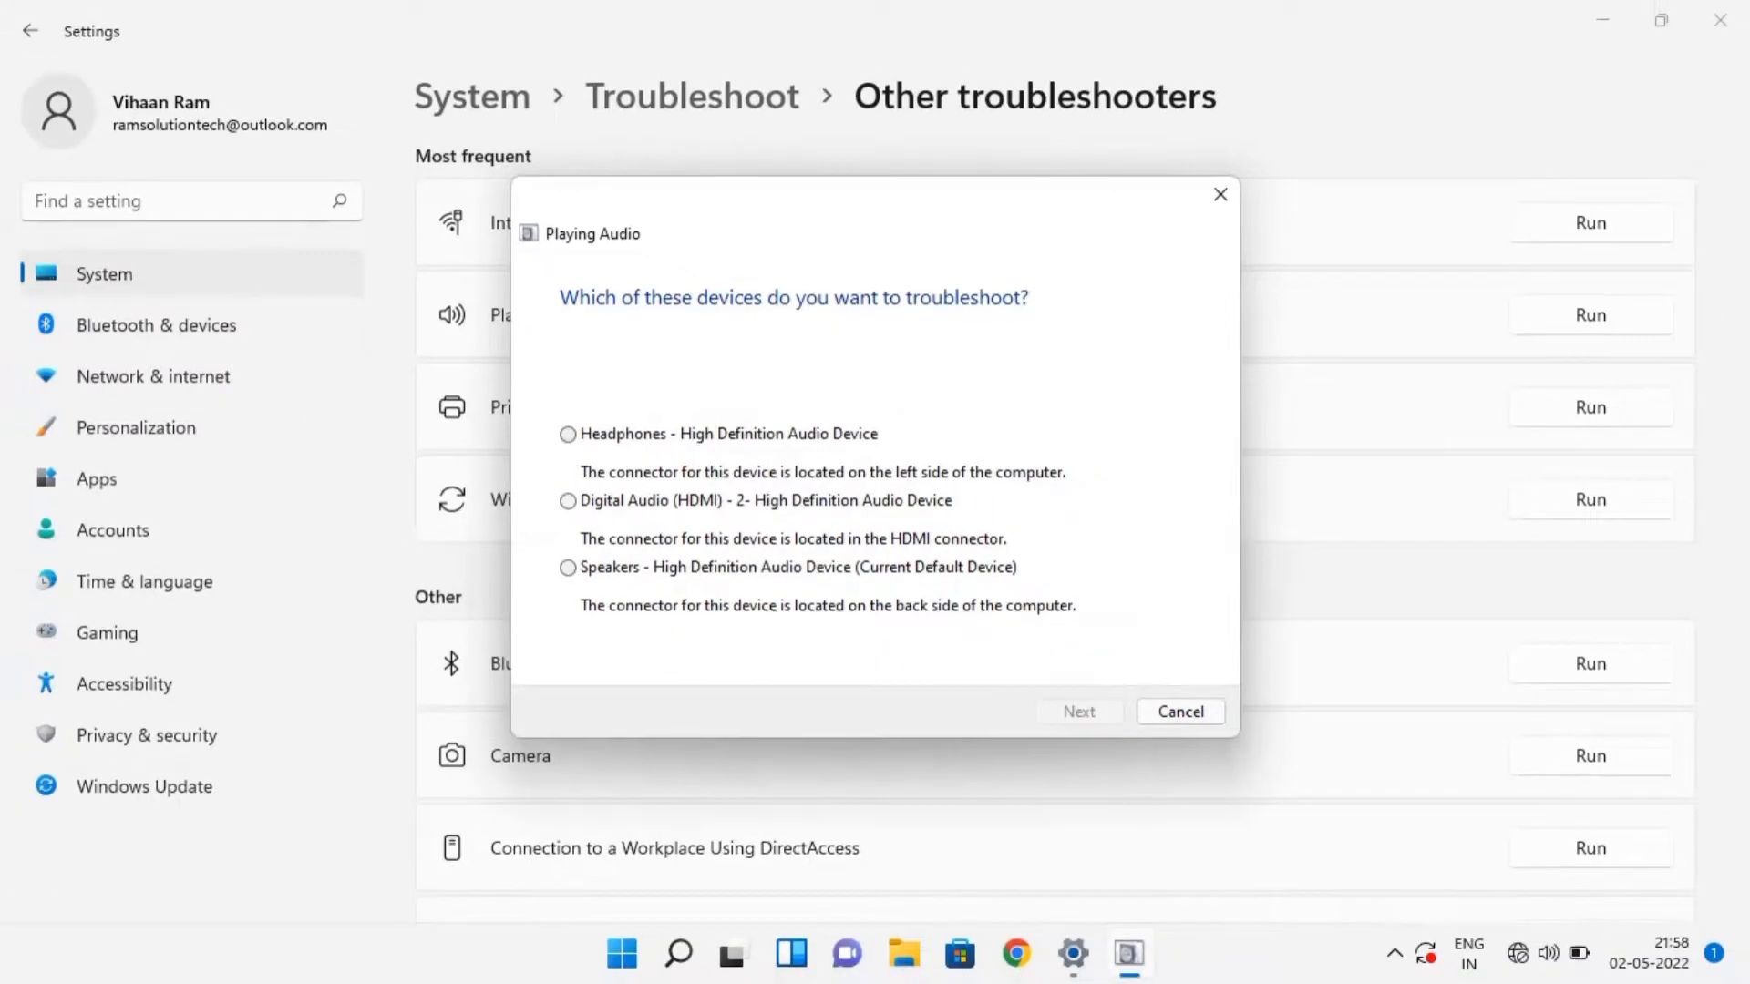
pyautogui.click(567, 567)
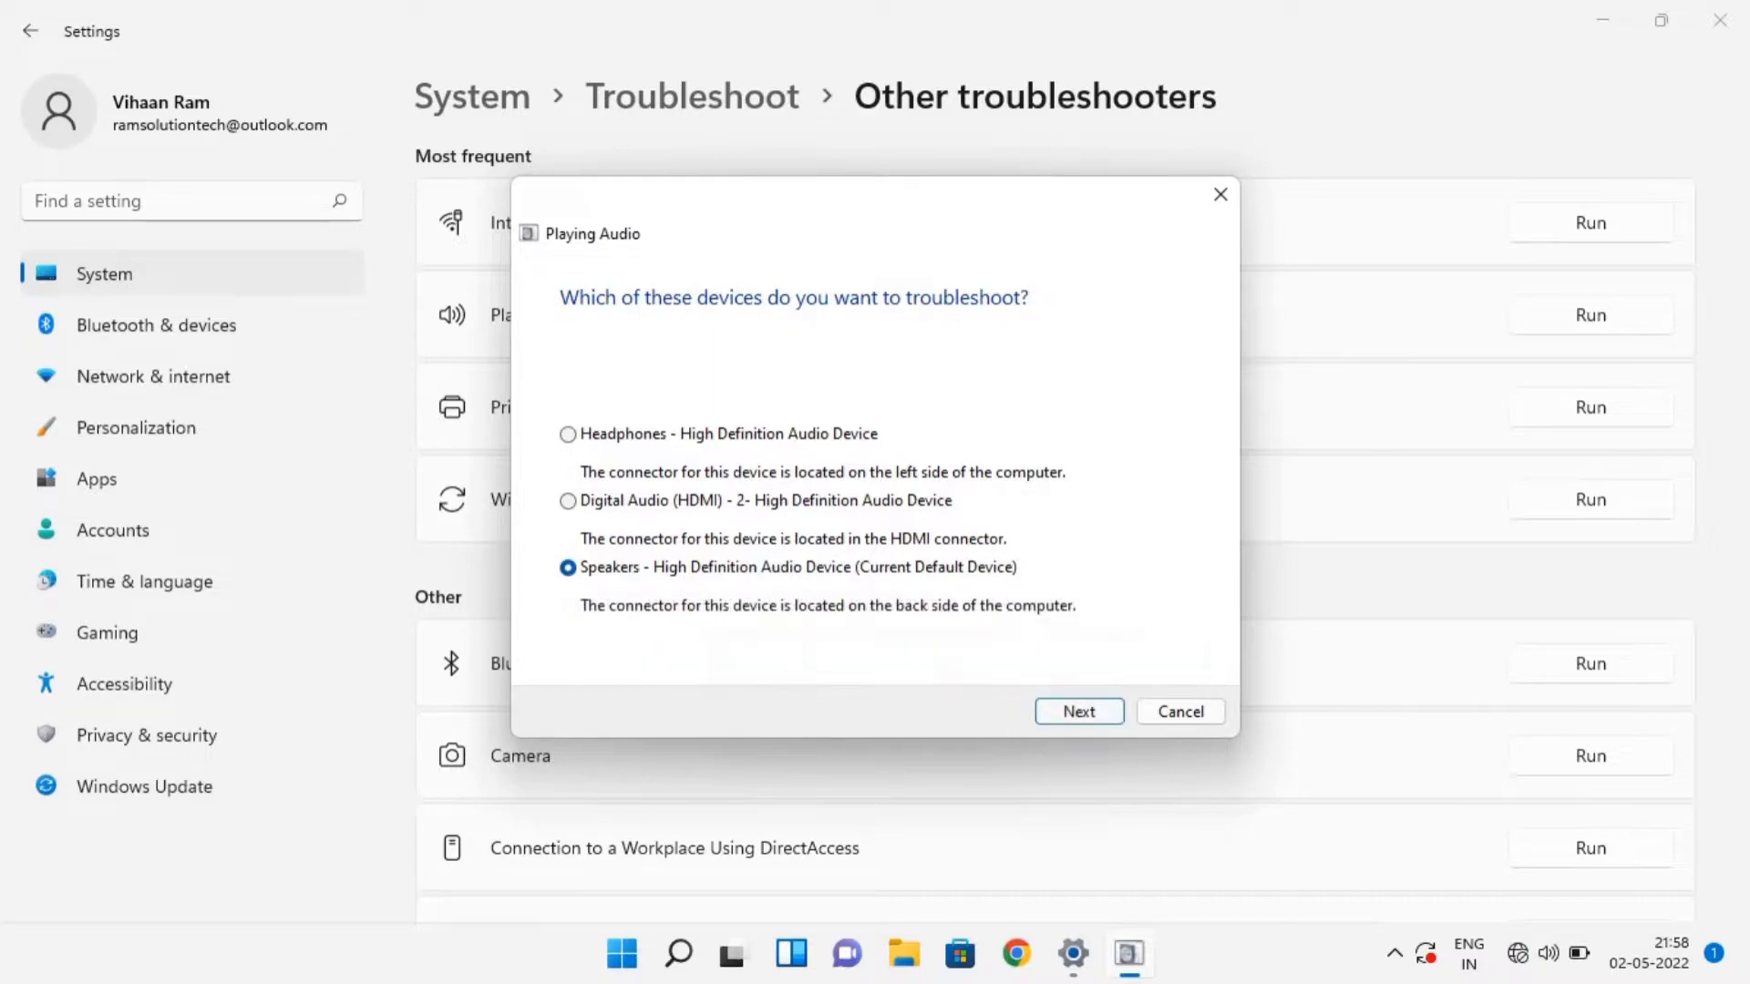
pyautogui.click(1079, 711)
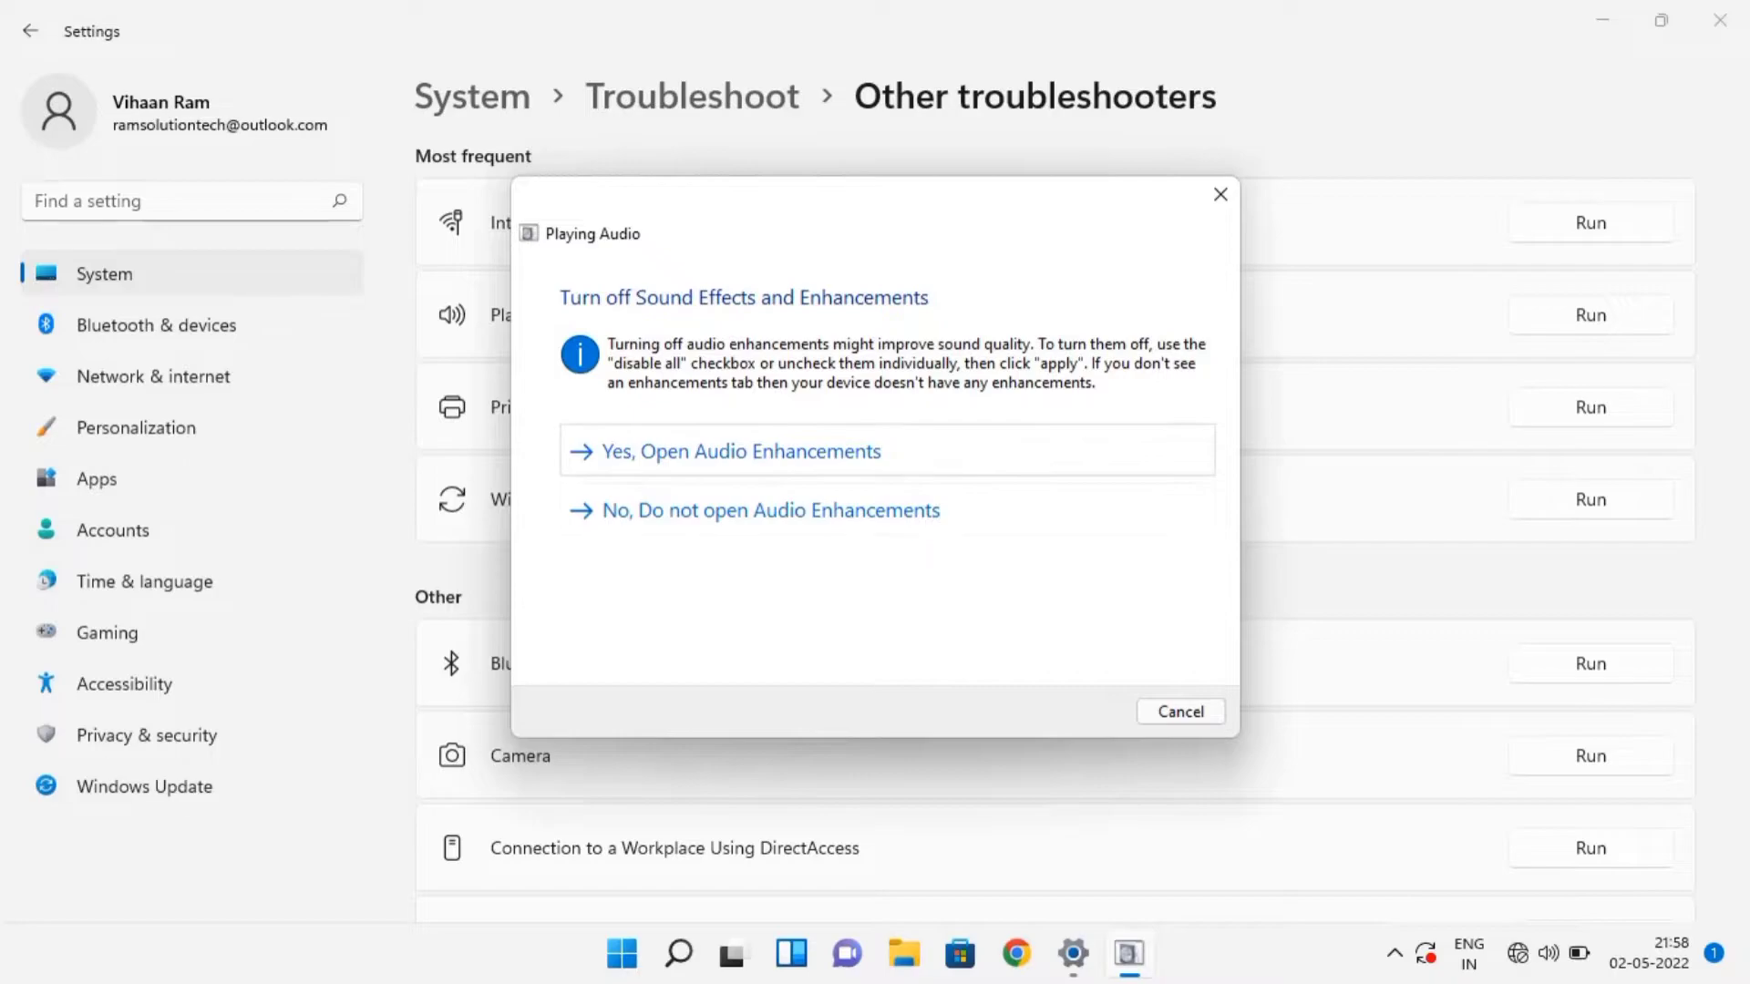
pyautogui.click(1181, 712)
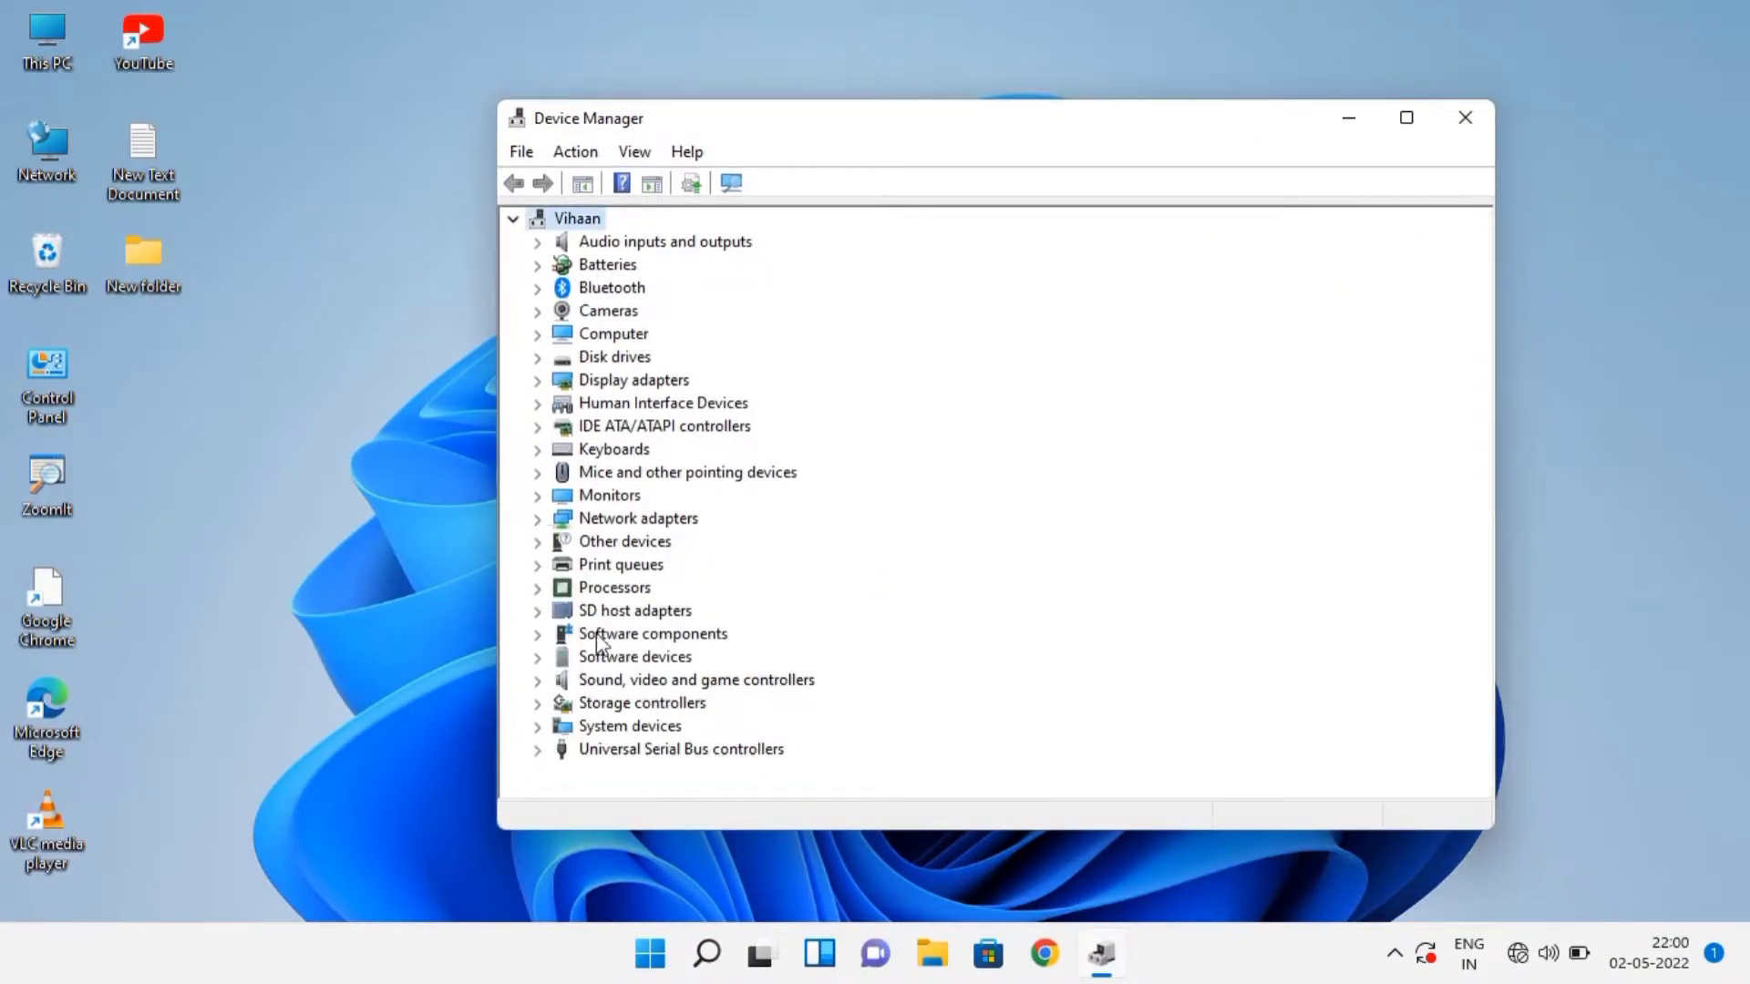
pyautogui.moveTo(556, 492)
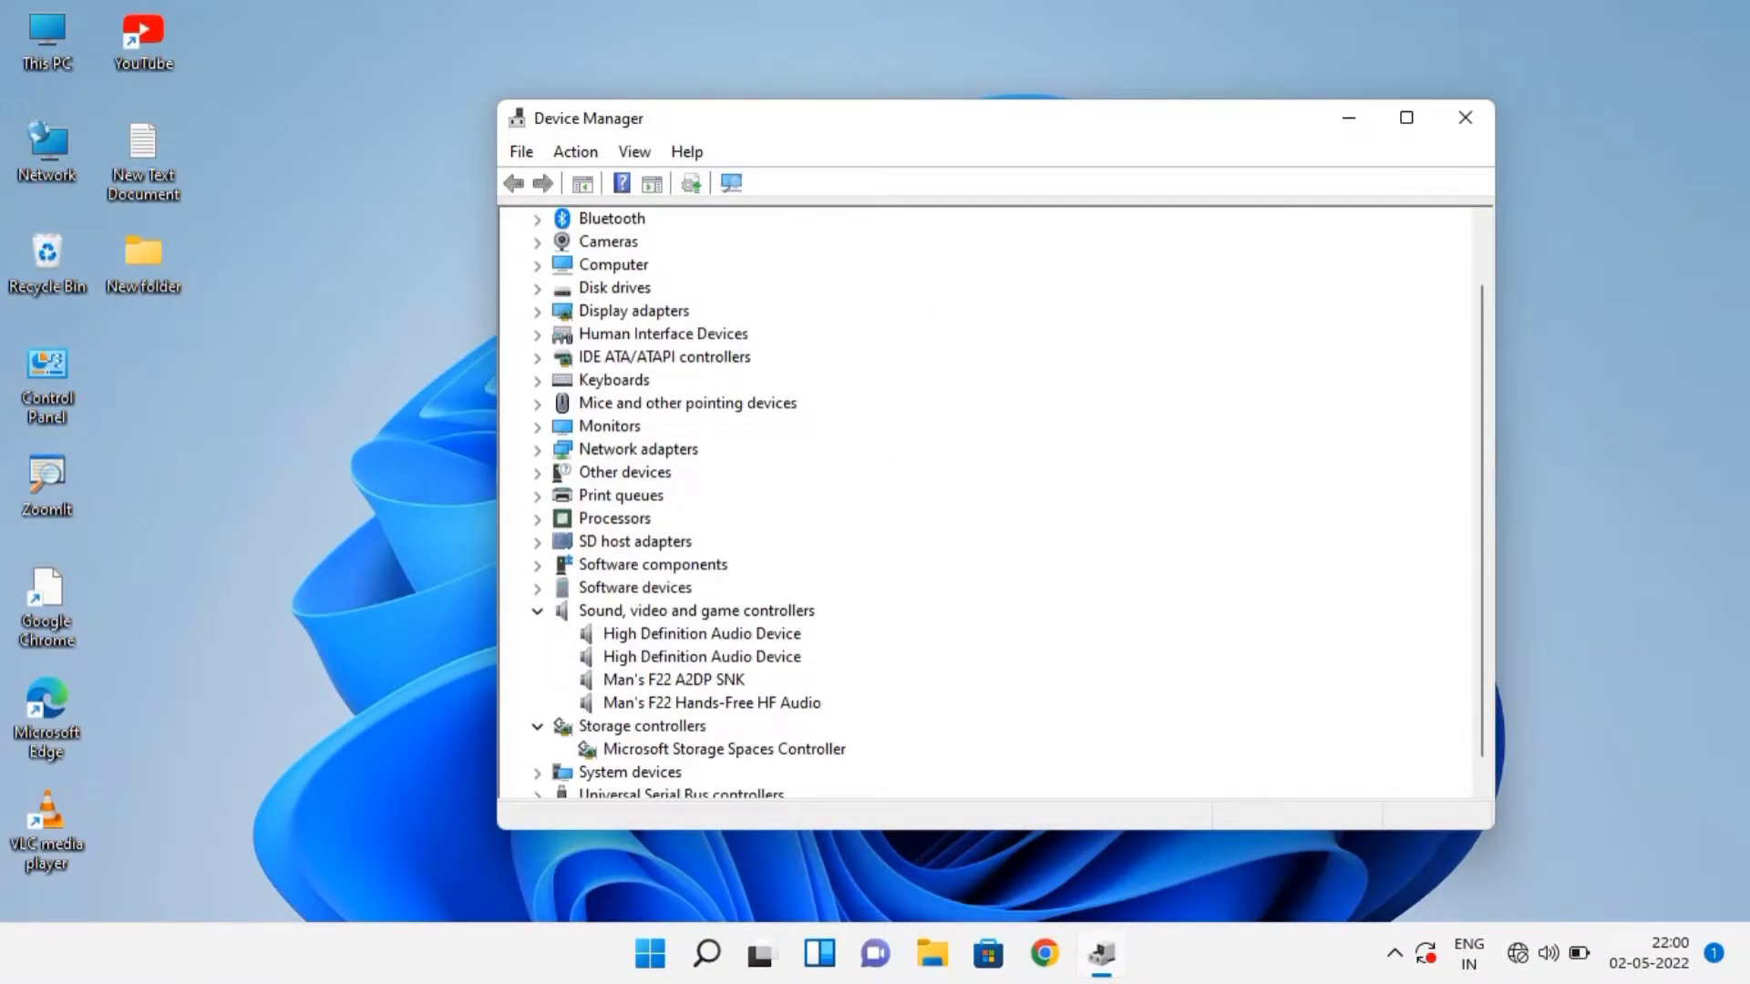
# Select the second High Definition Audio Device and open its context menu.
pyautogui.click(674, 680)
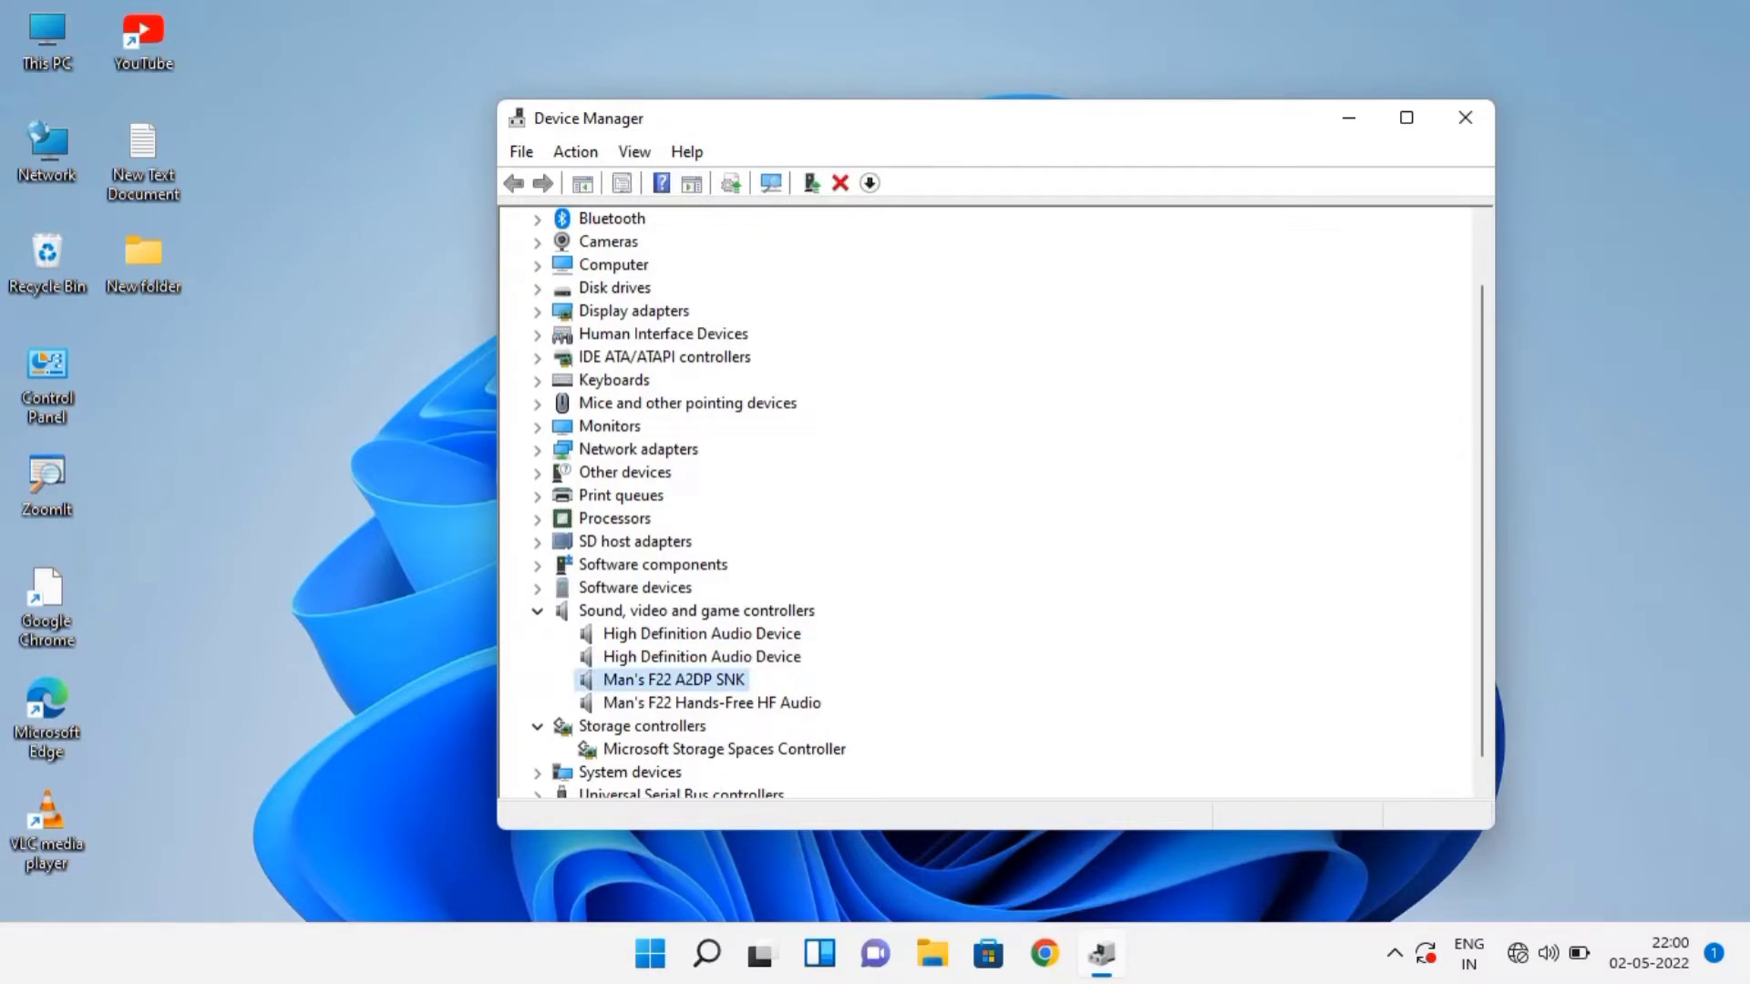
pyautogui.click(702, 656)
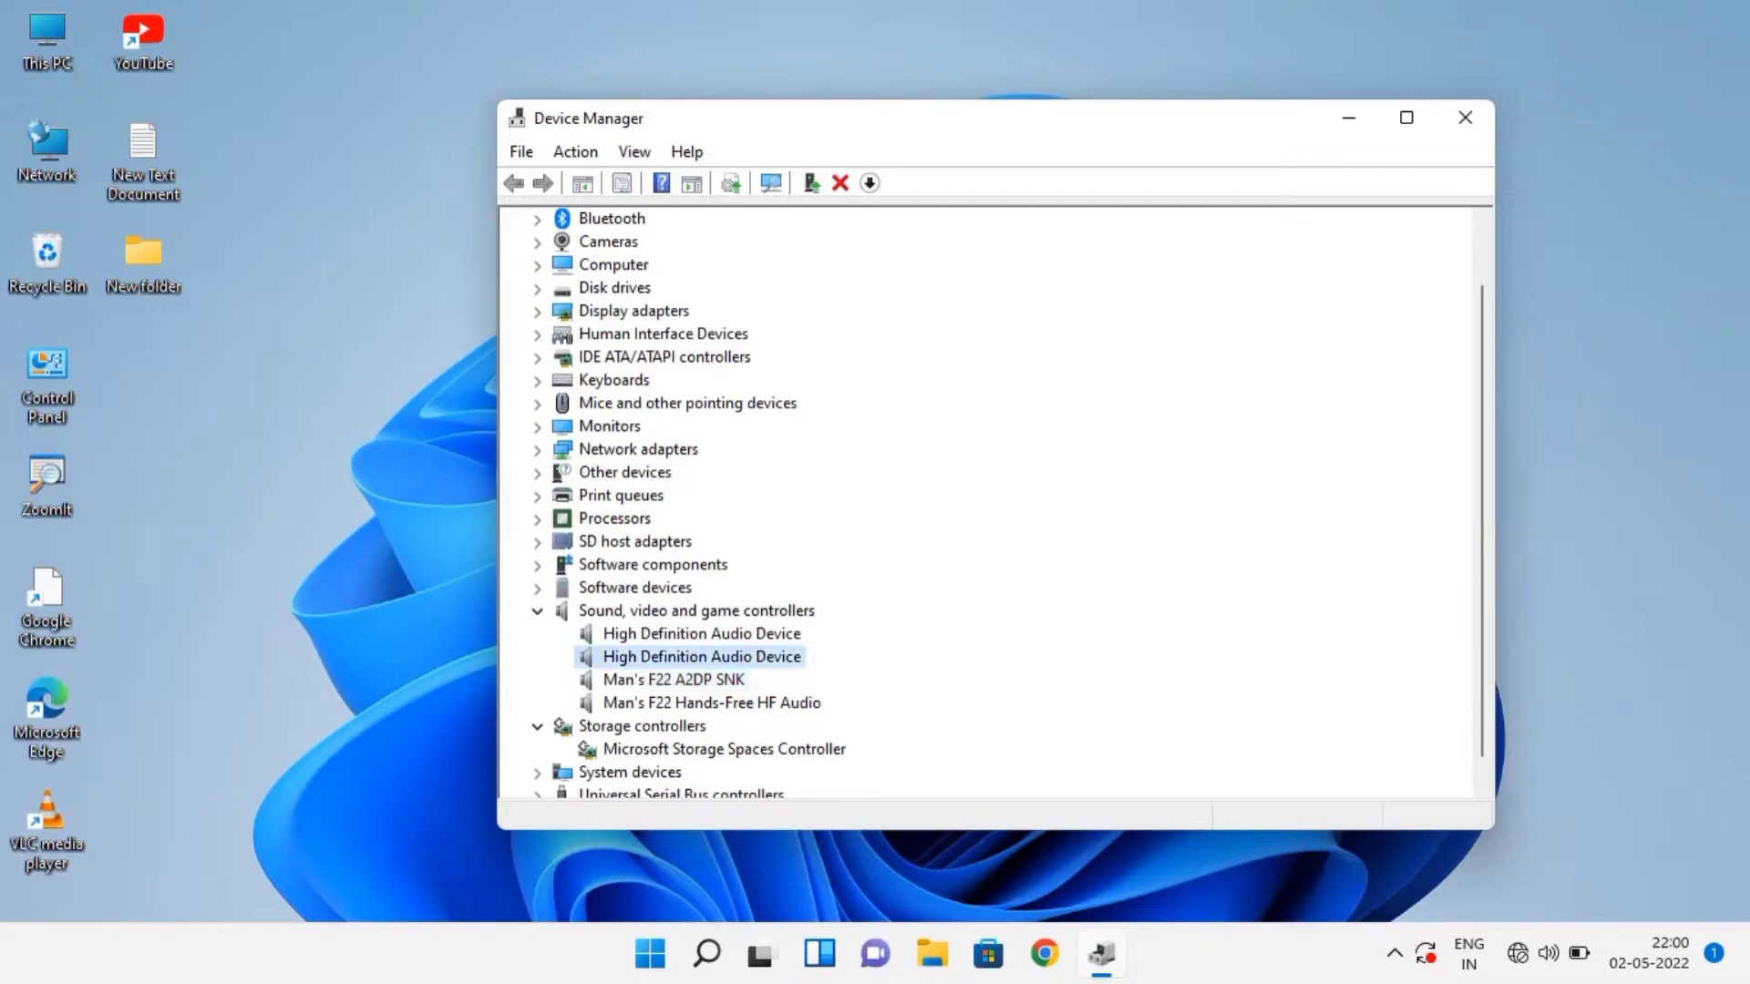
pyautogui.rightClick(703, 656)
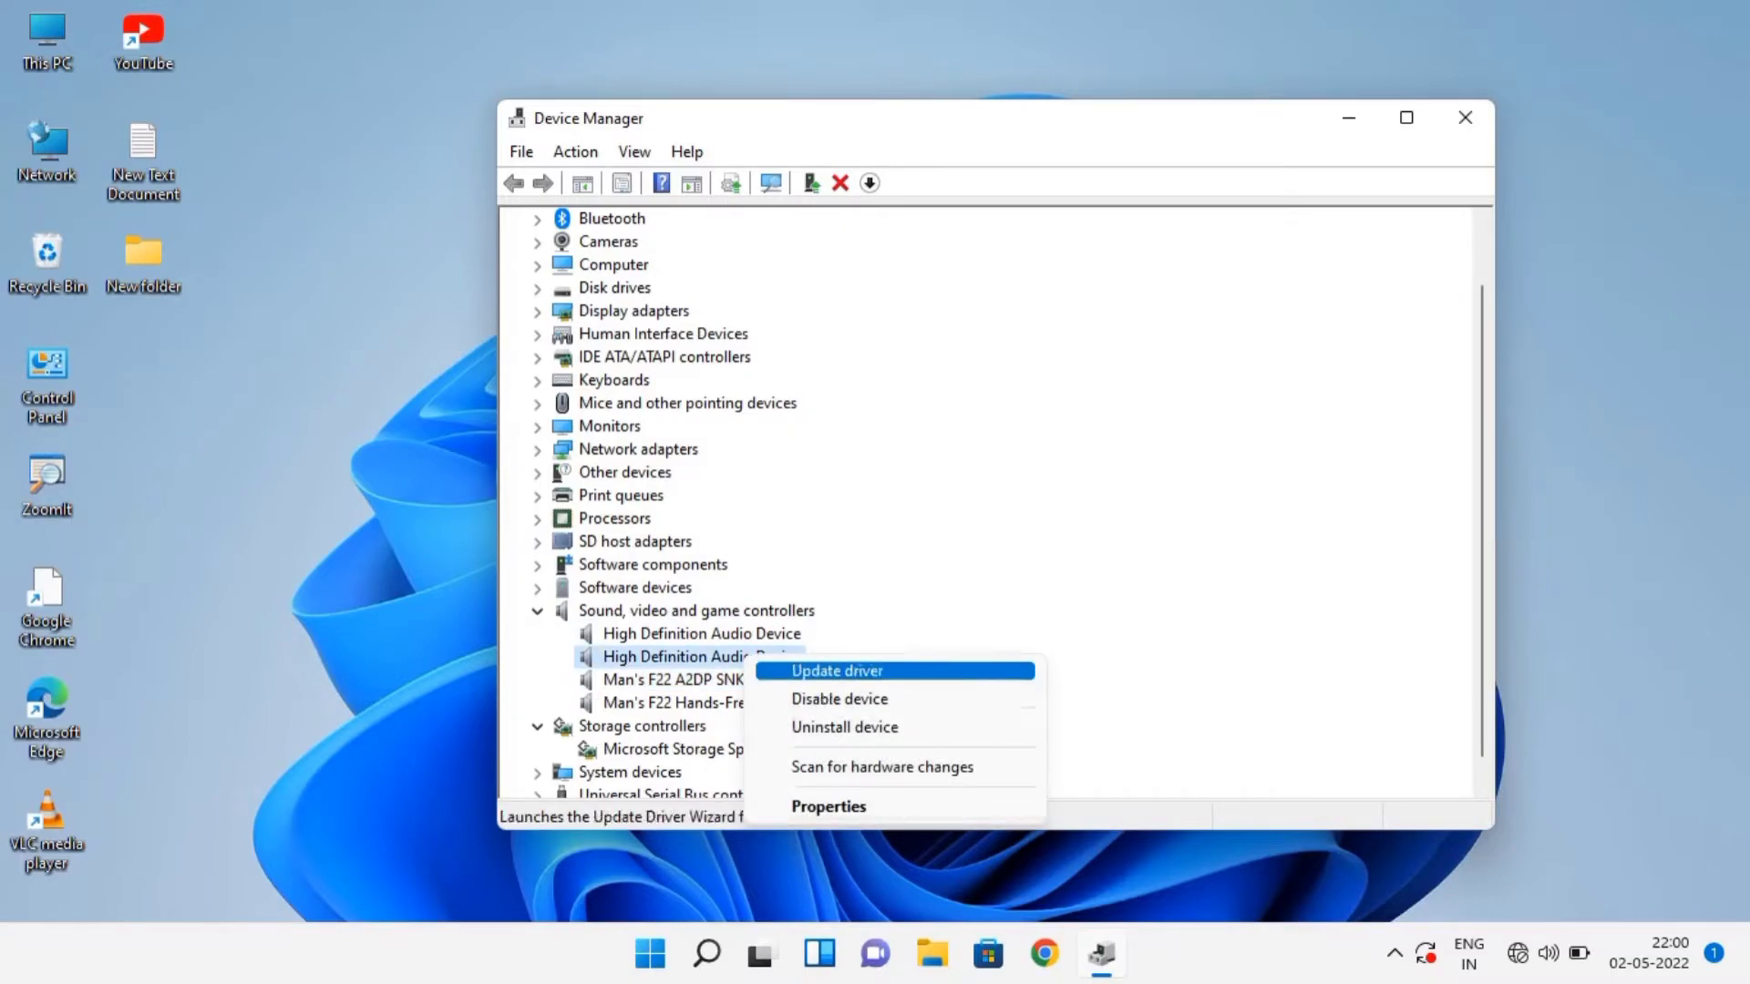
# Update the driver to High Definition Audio Device from this computer, accepting the warning.
pyautogui.click(836, 670)
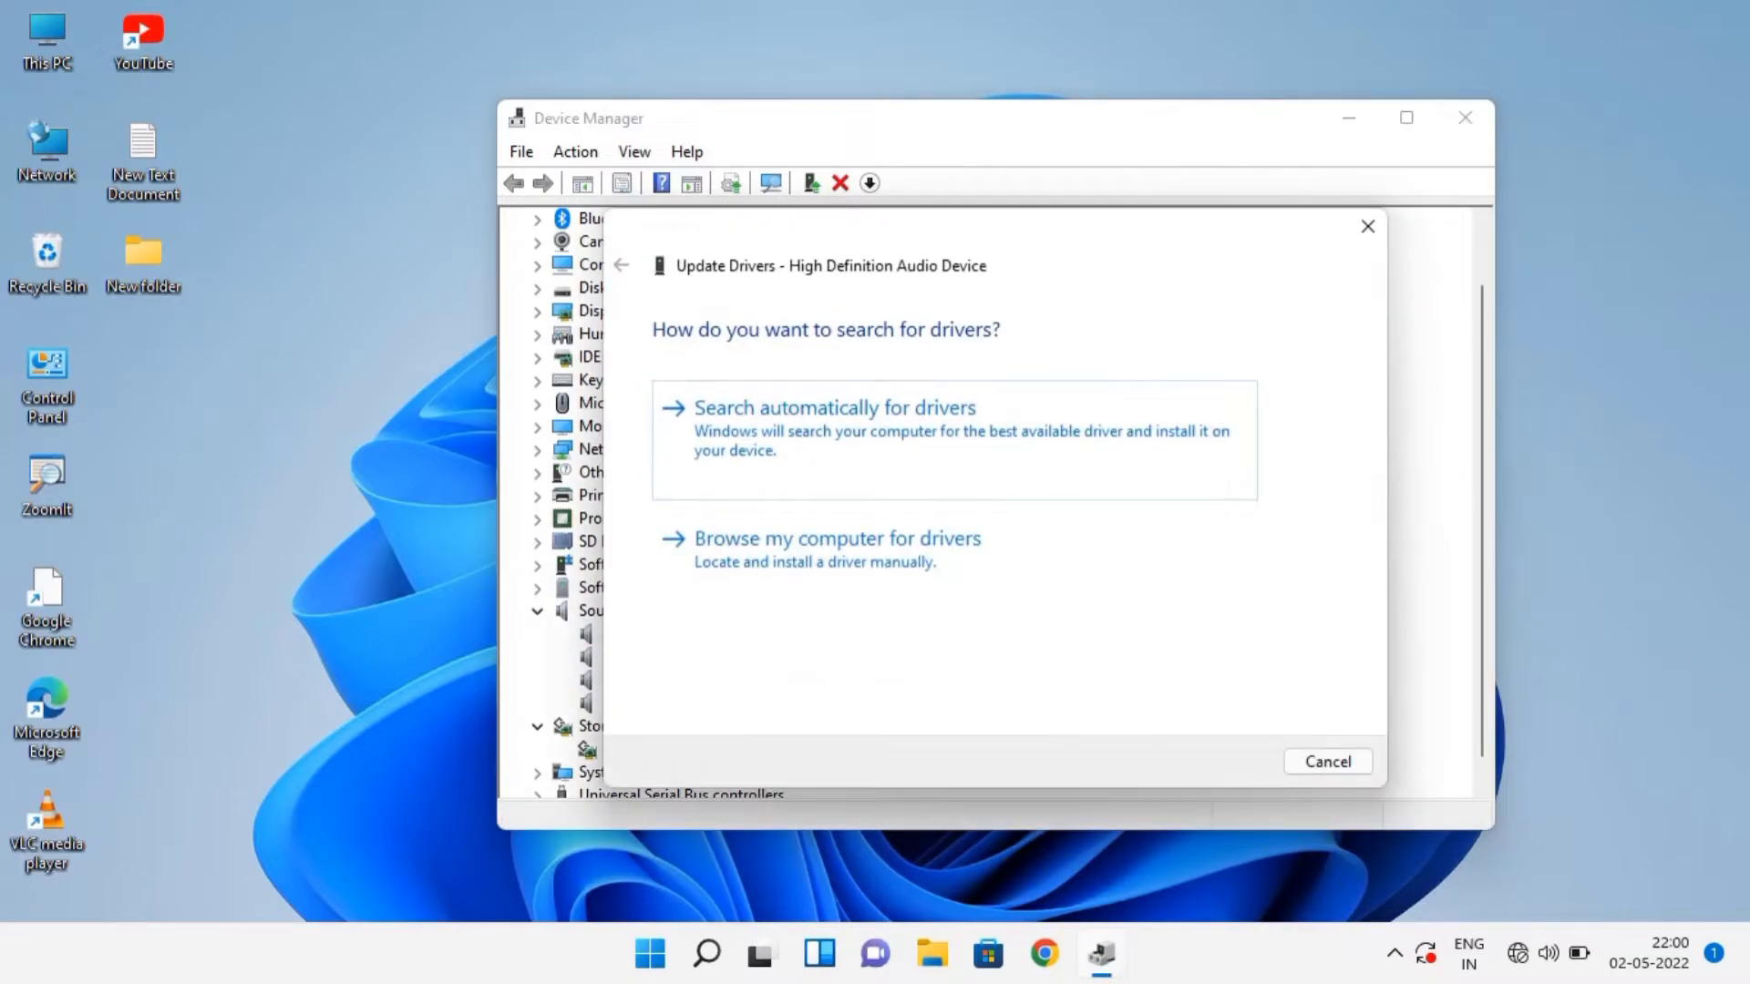
pyautogui.click(839, 539)
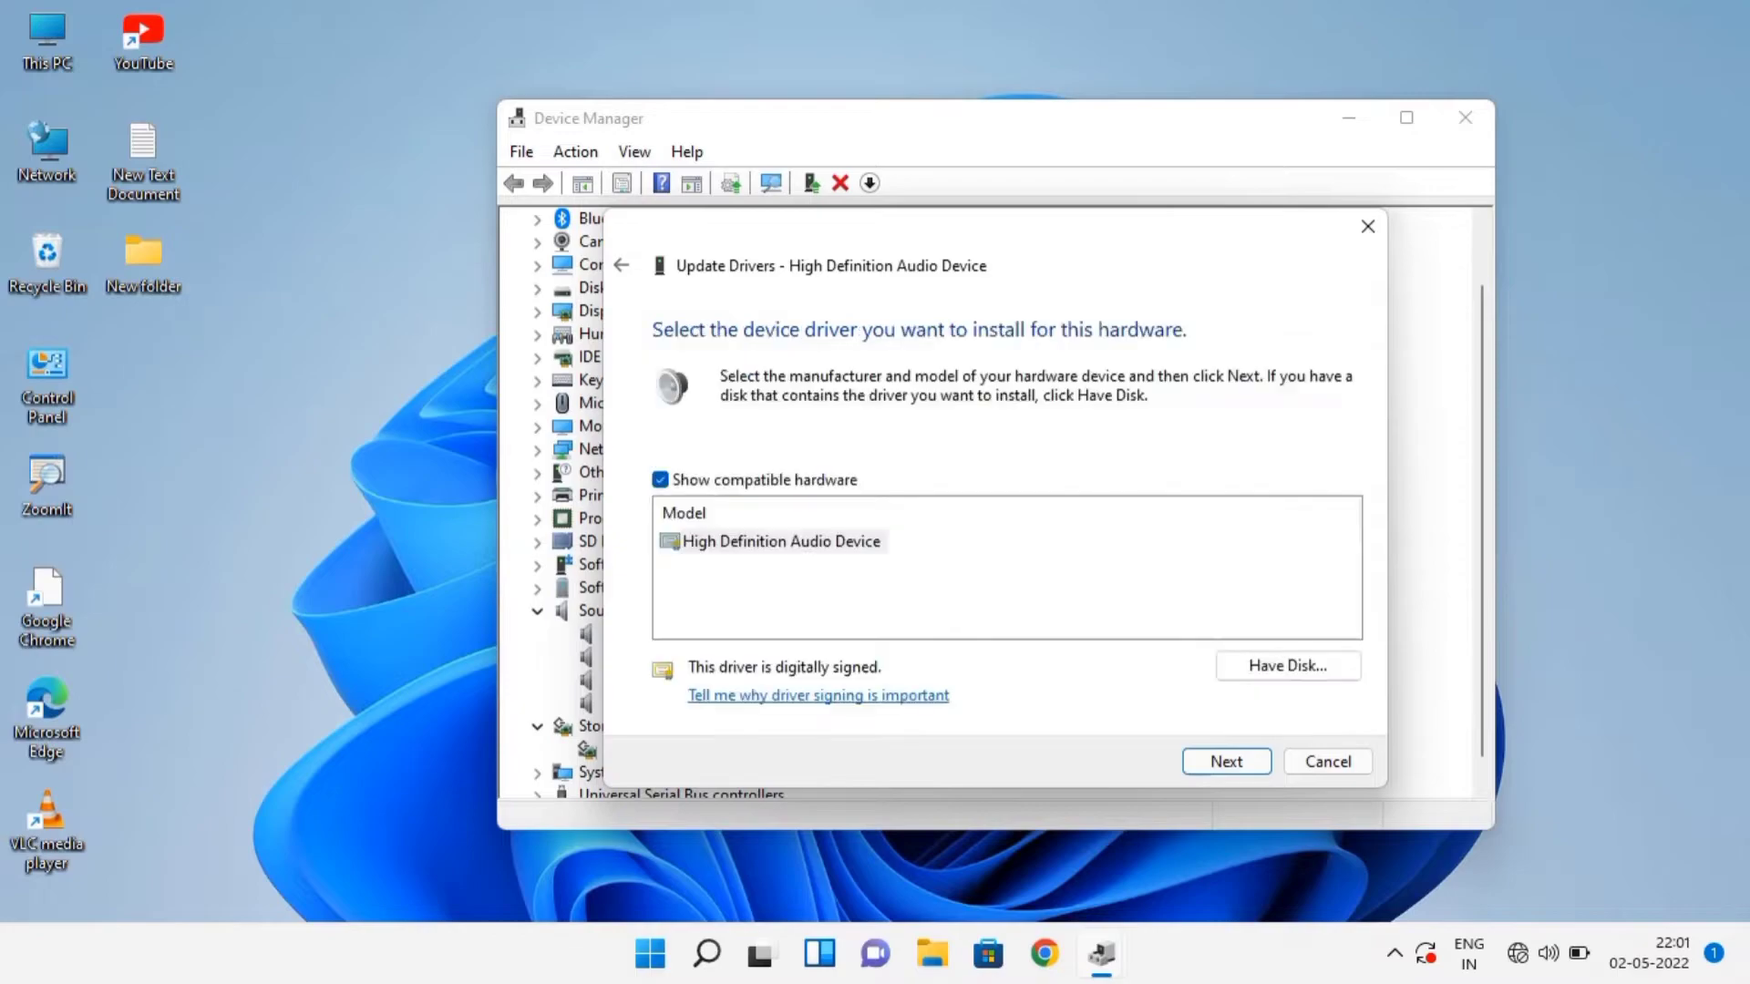
pyautogui.click(779, 542)
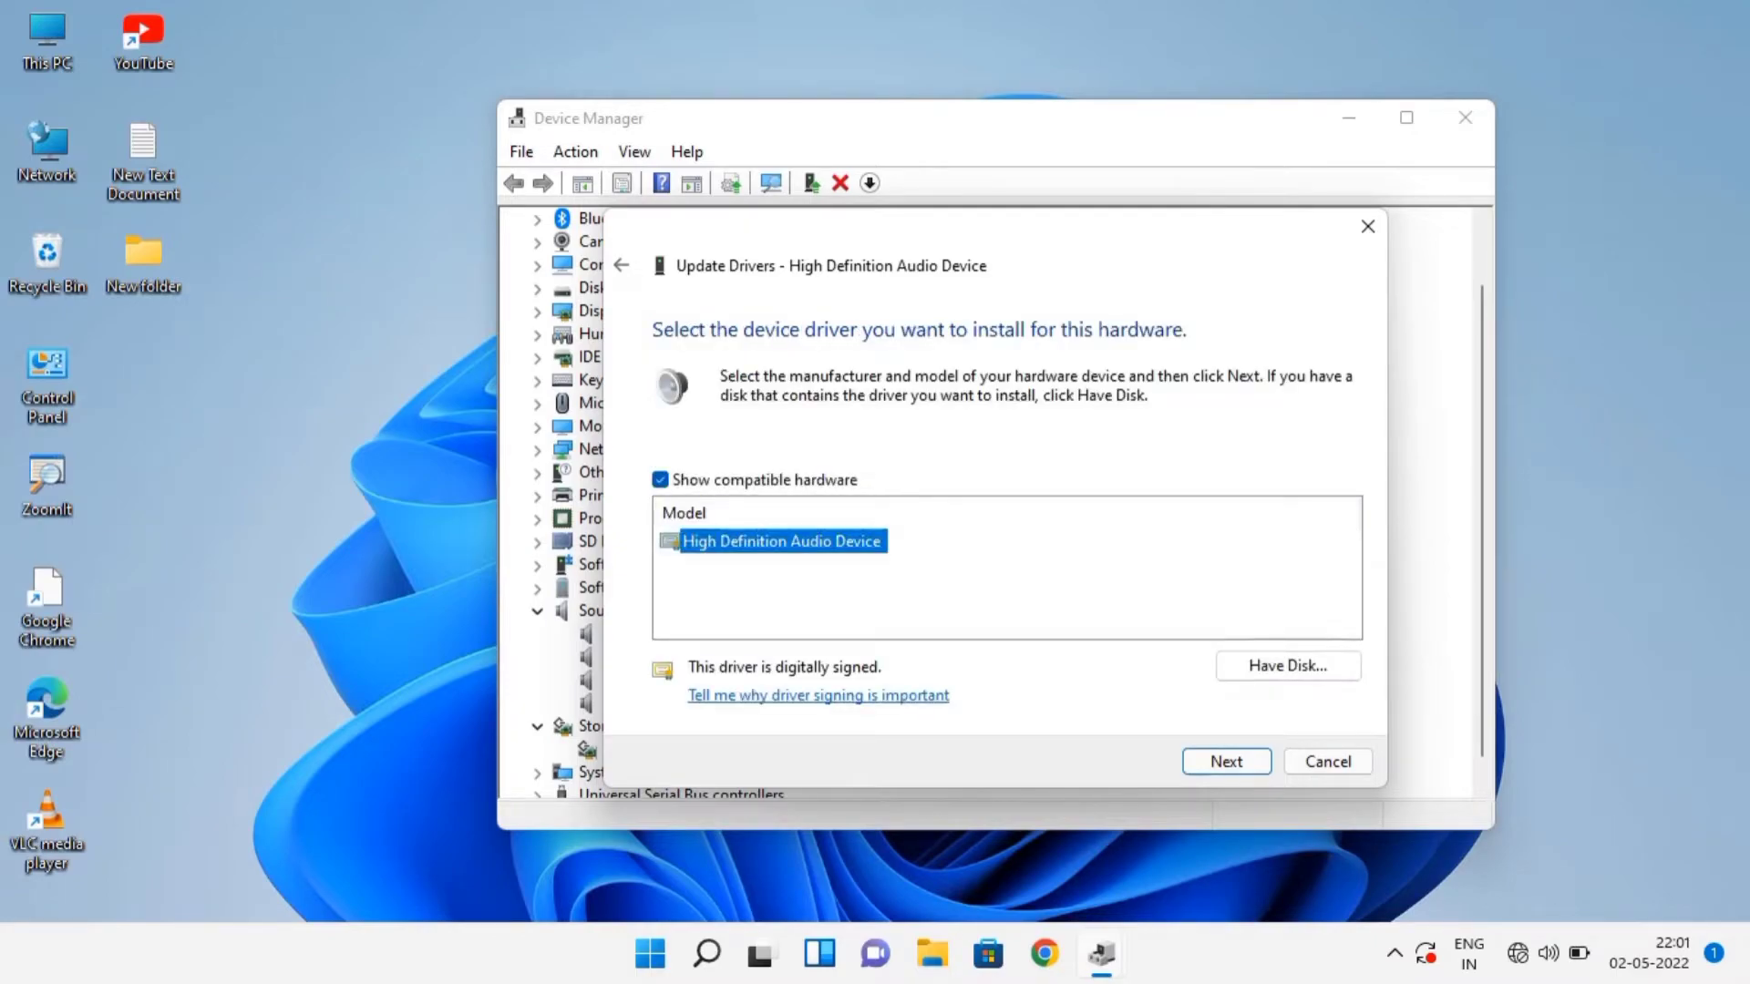
pyautogui.click(1226, 761)
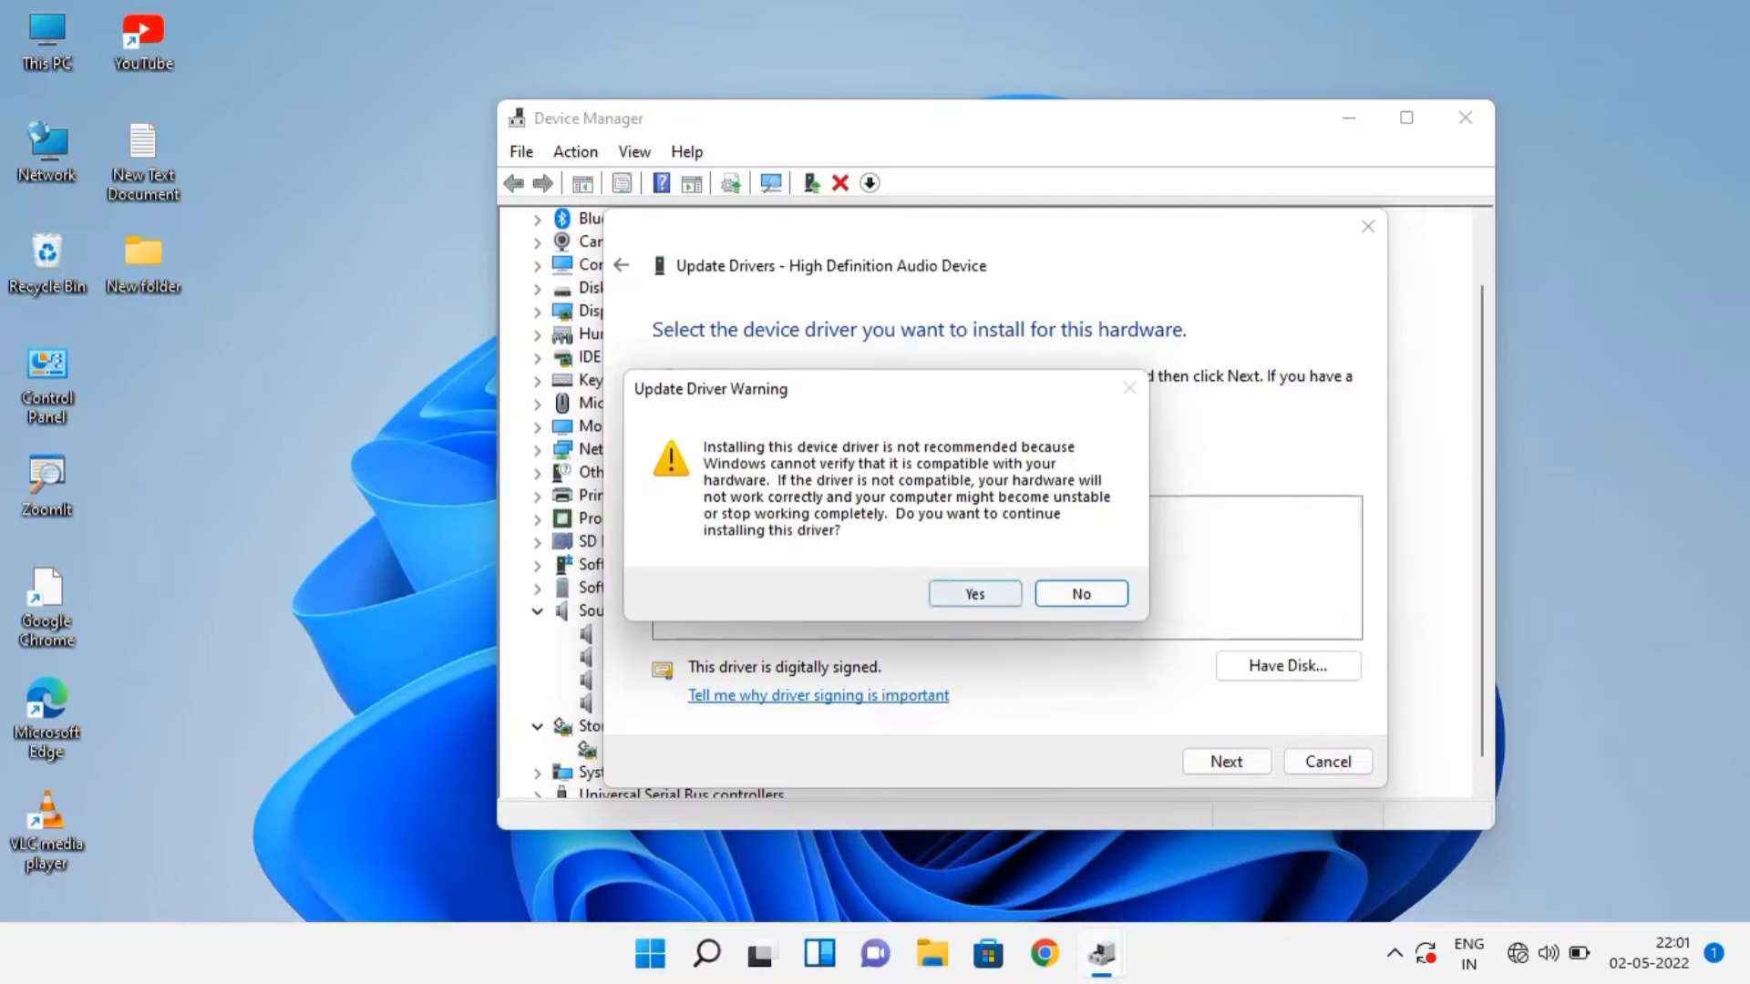
pyautogui.click(974, 593)
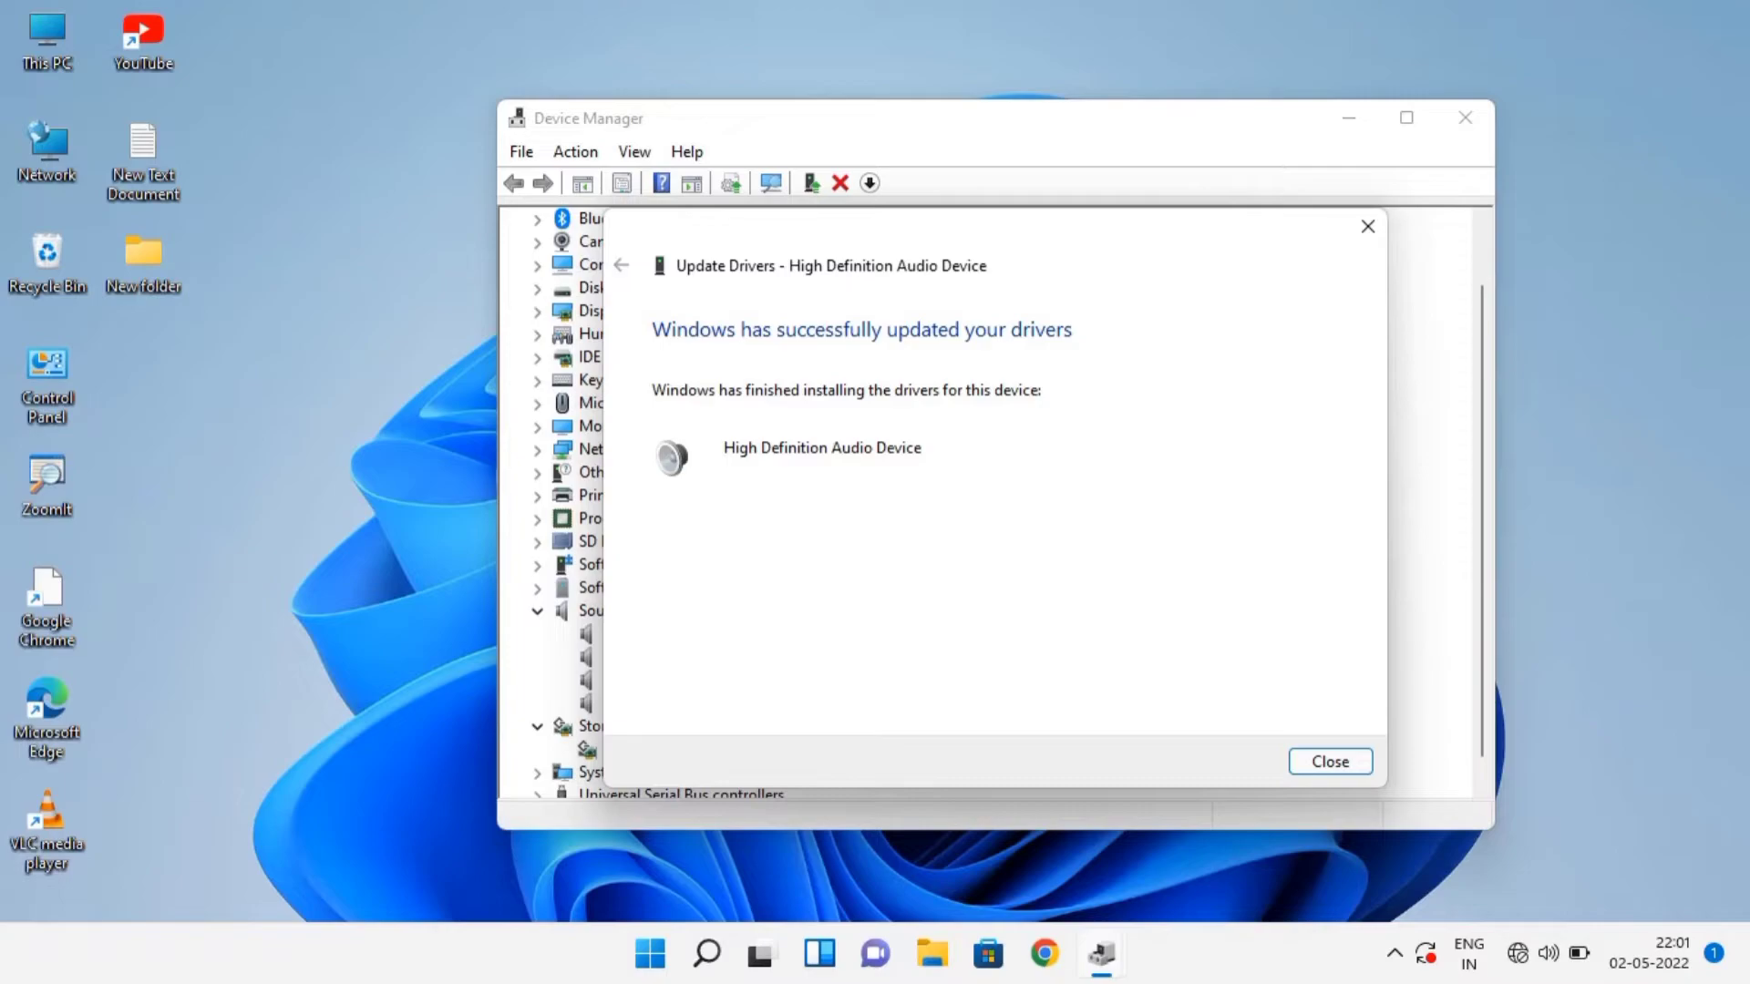
pyautogui.click(1329, 761)
pyautogui.write('mmsys.')
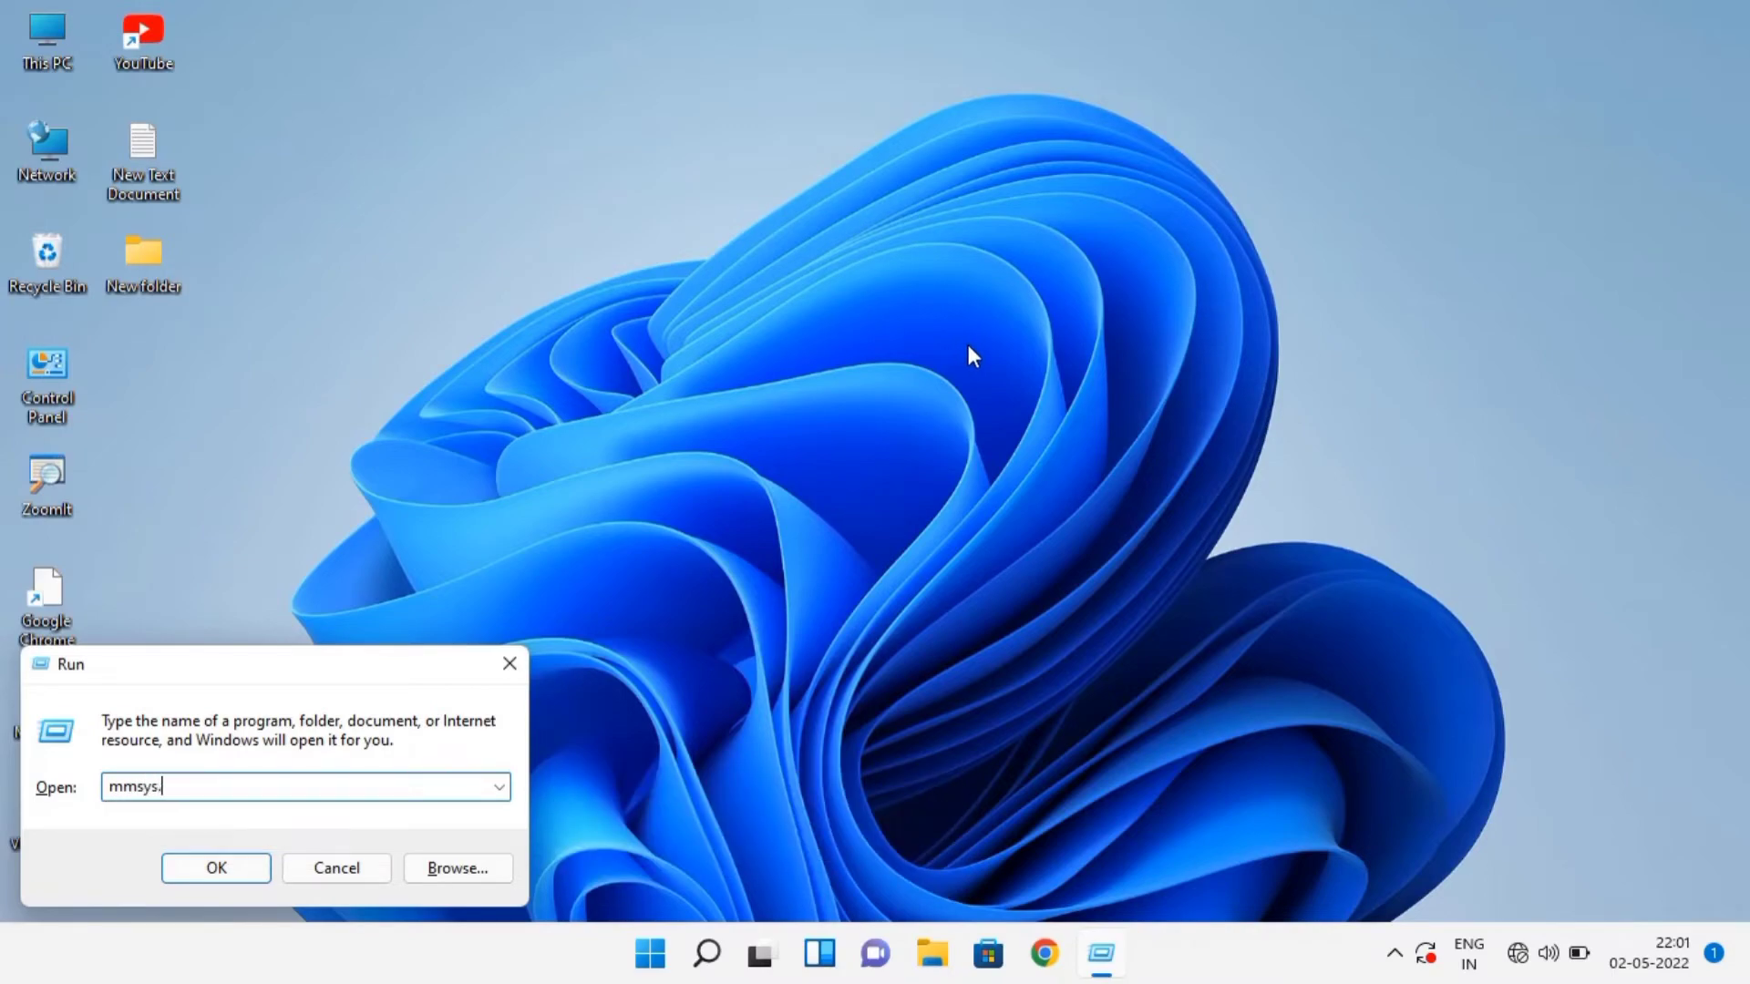
# Run mmsys.cpl to open the Sound window.
pyautogui.write('cpl')
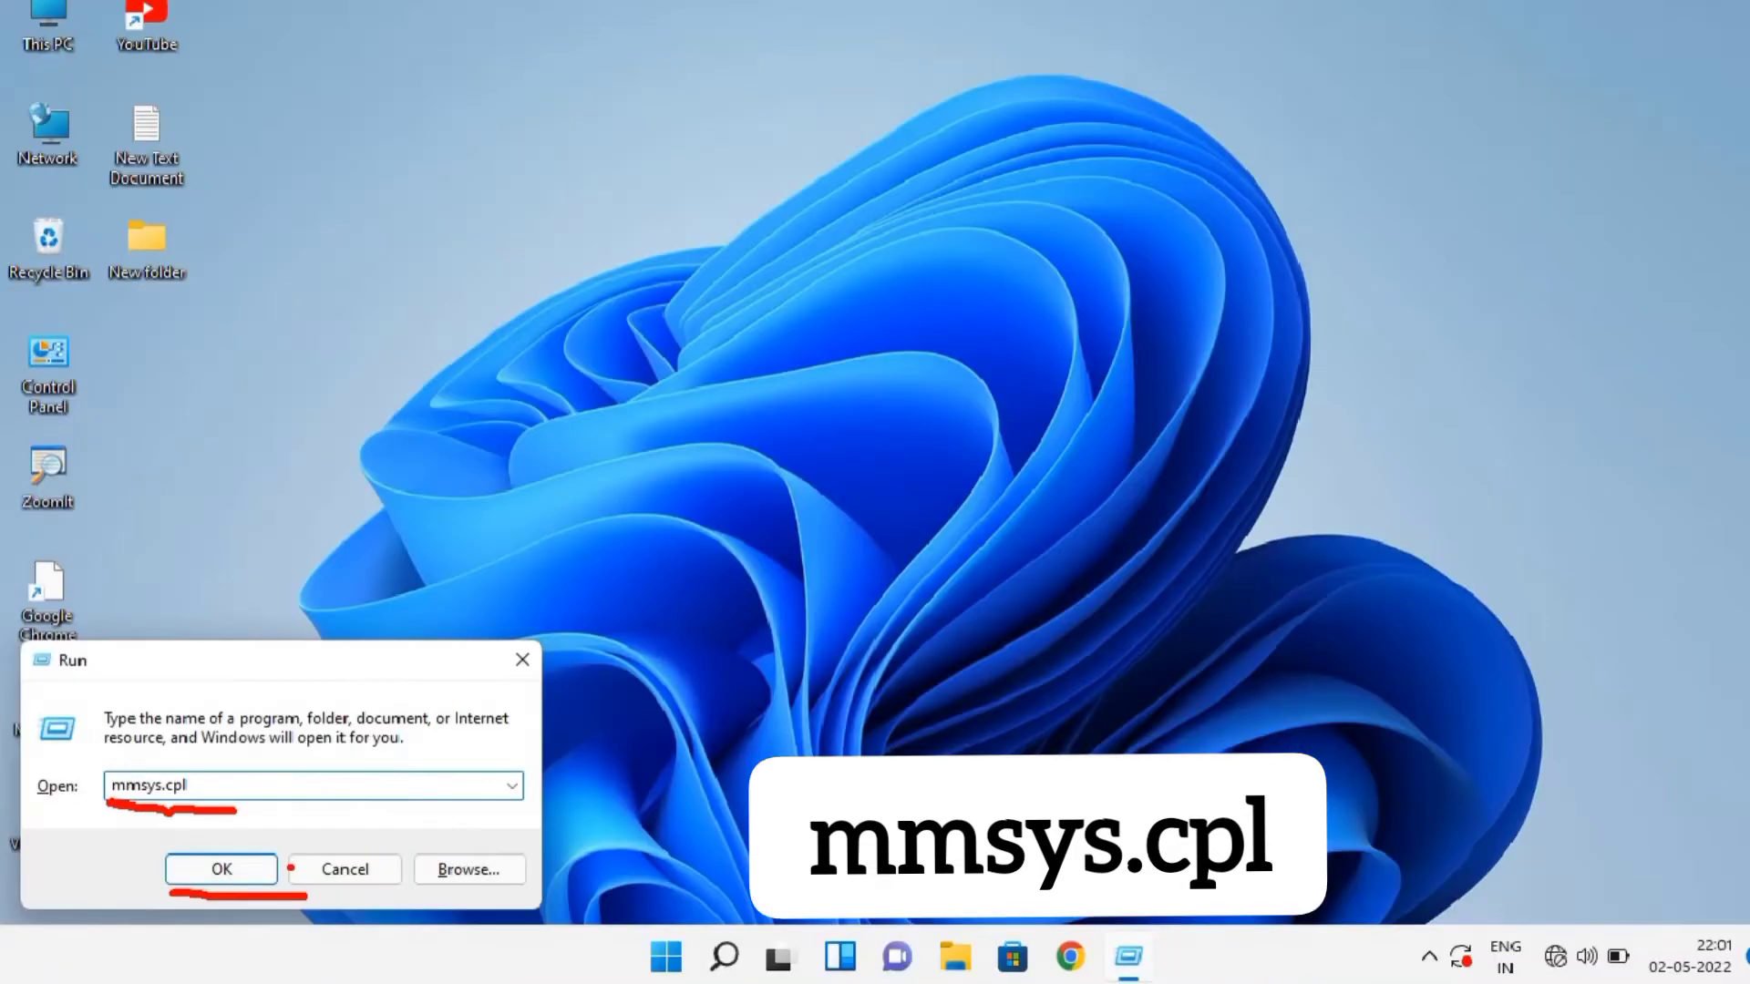
pyautogui.click(221, 870)
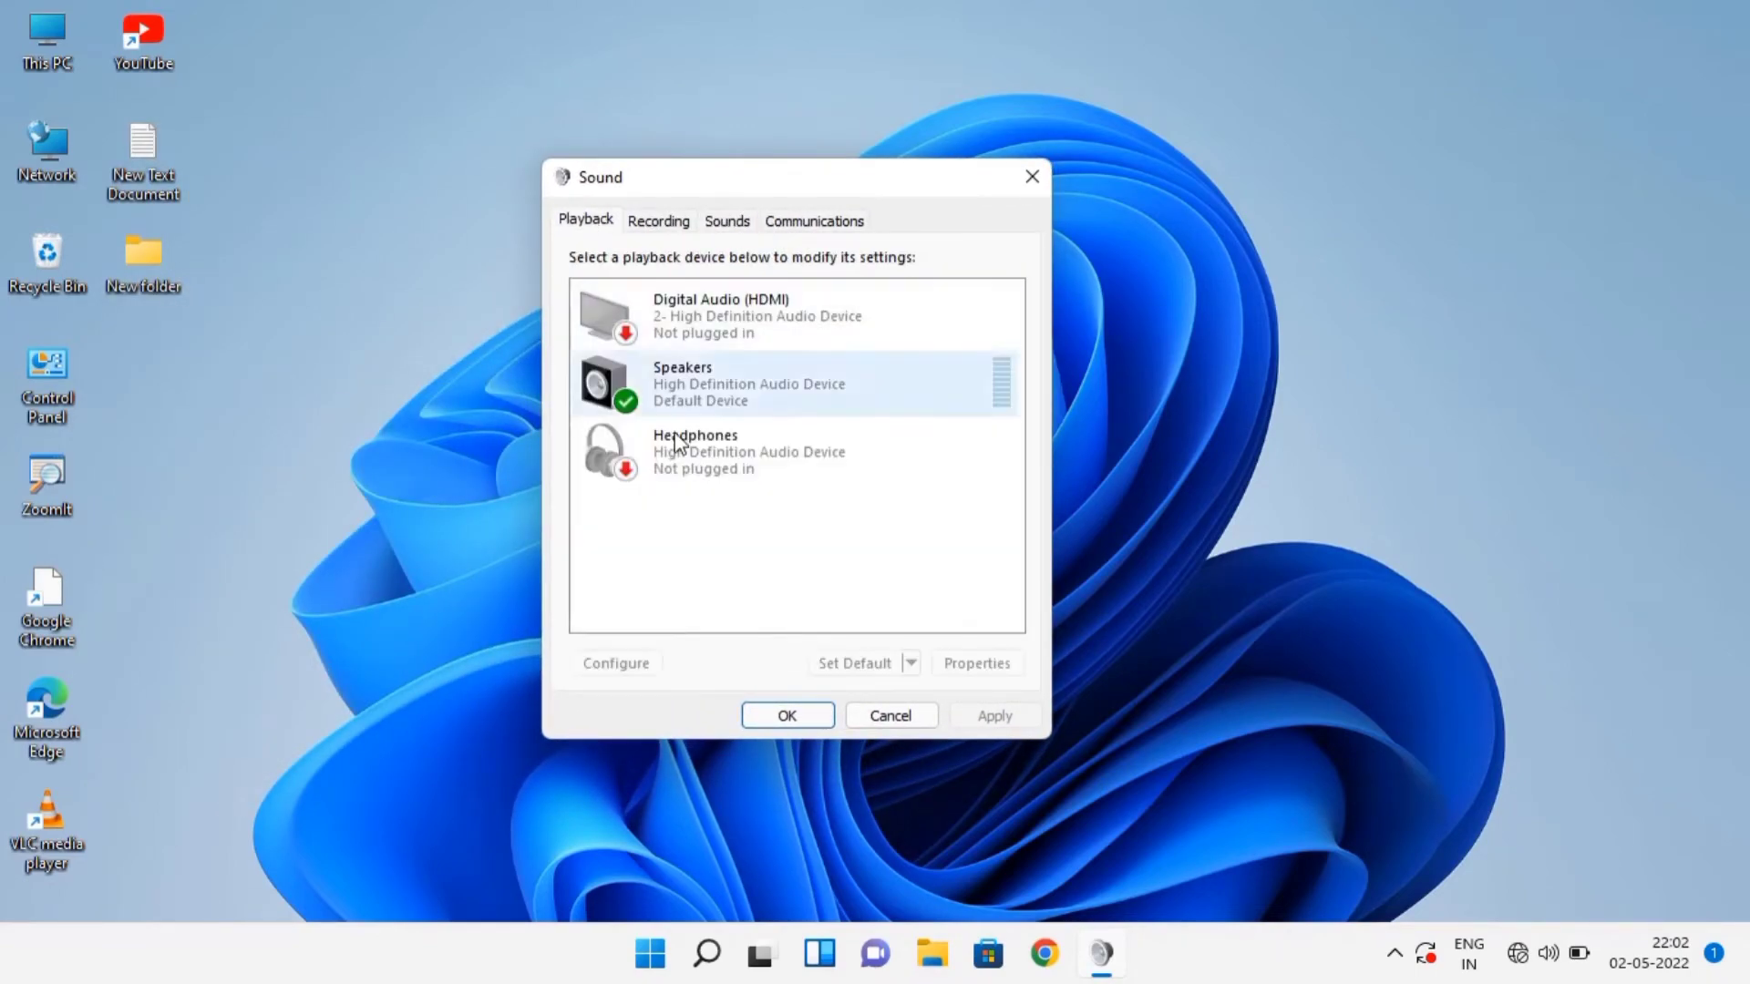
# Tick Disable all enhancements in Speakers properties and confirm with OK.
pyautogui.click(977, 663)
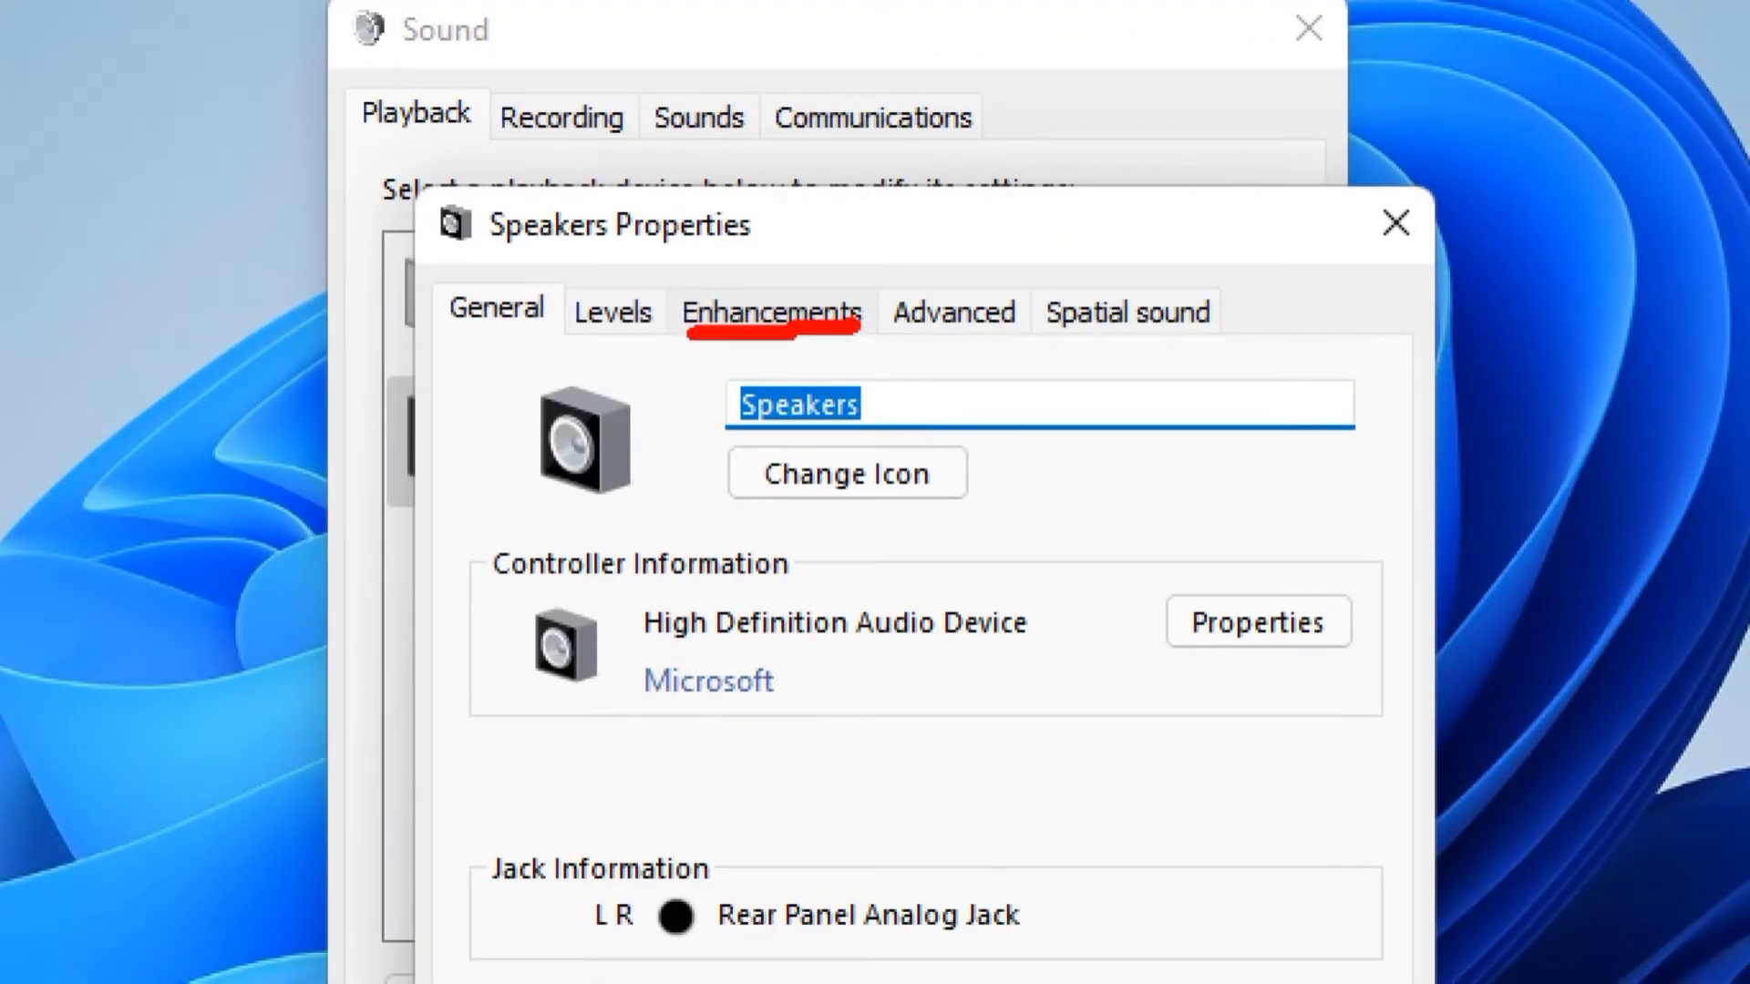
pyautogui.click(772, 312)
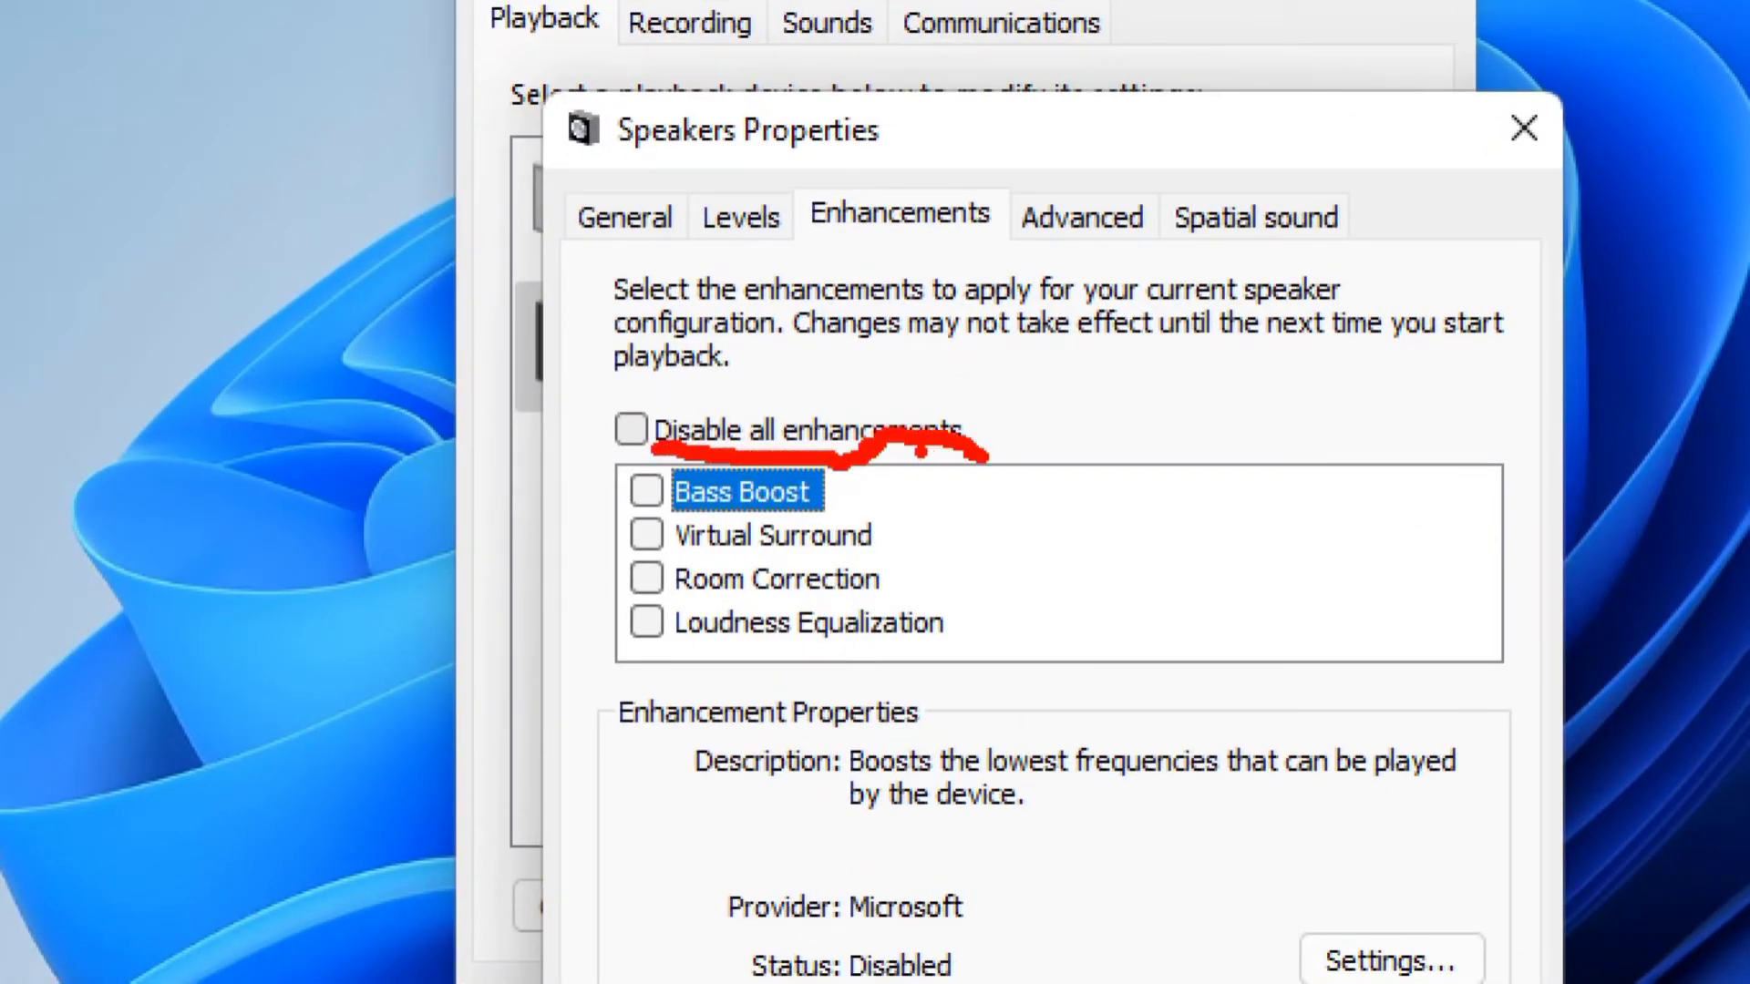
pyautogui.click(635, 429)
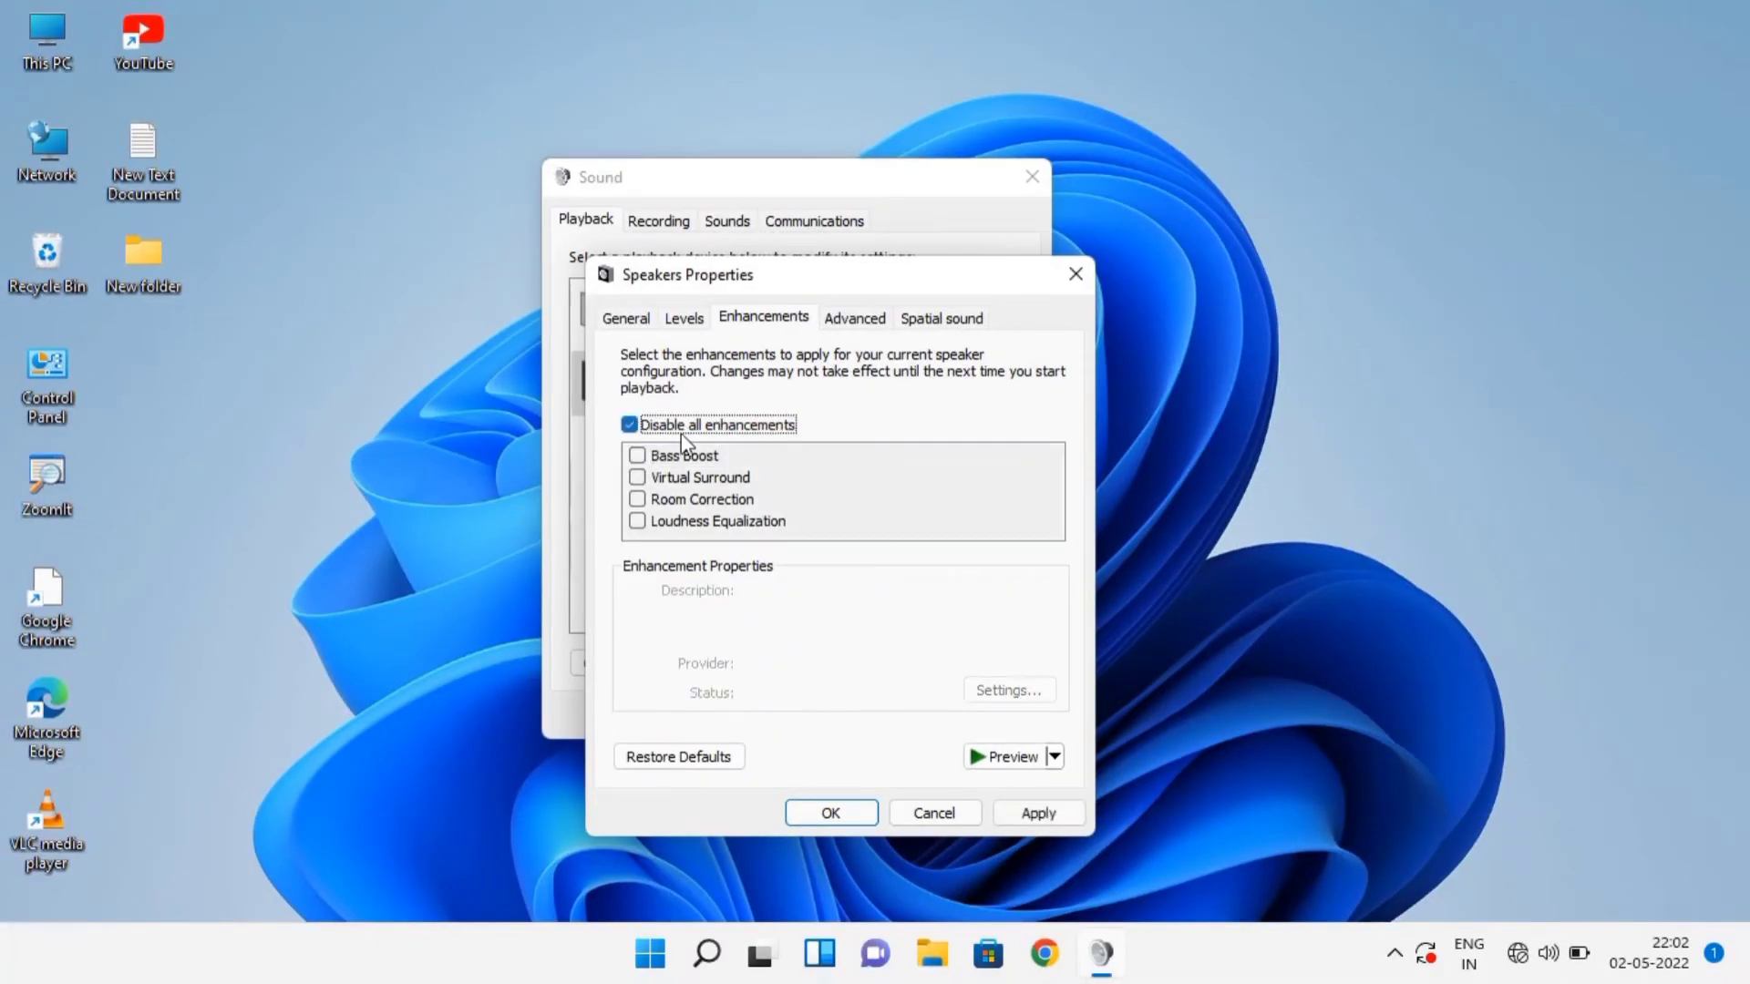
pyautogui.moveTo(1181, 875)
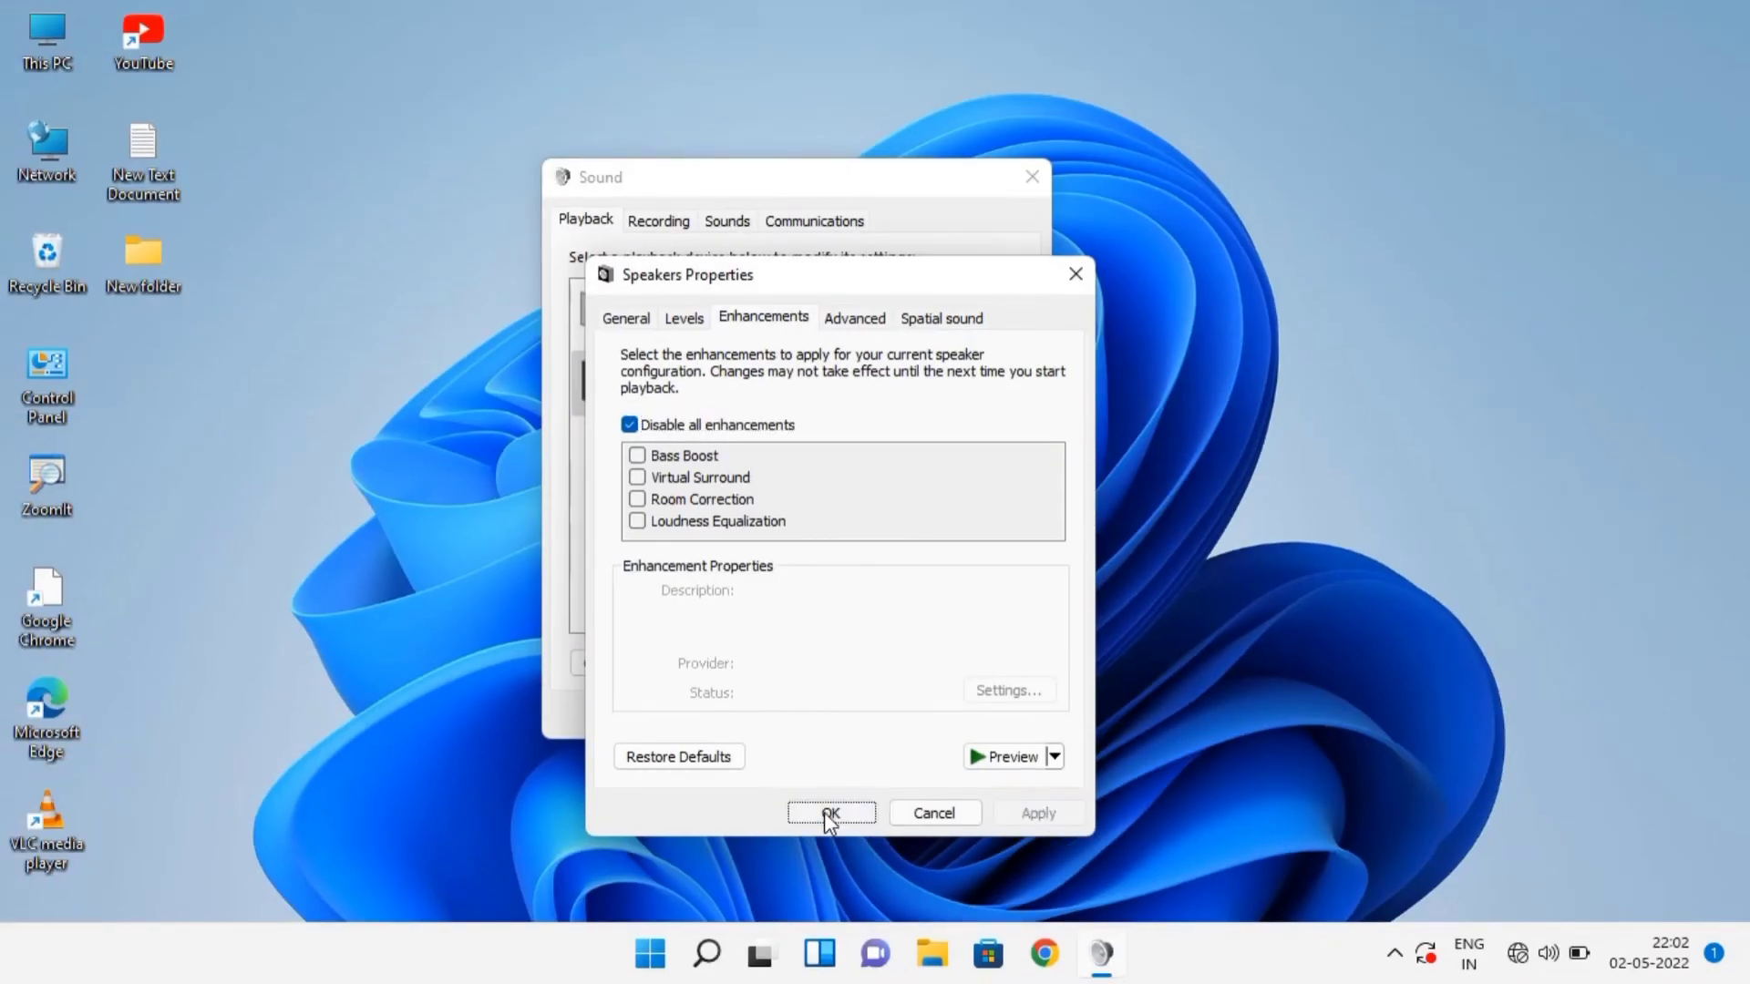
pyautogui.click(832, 813)
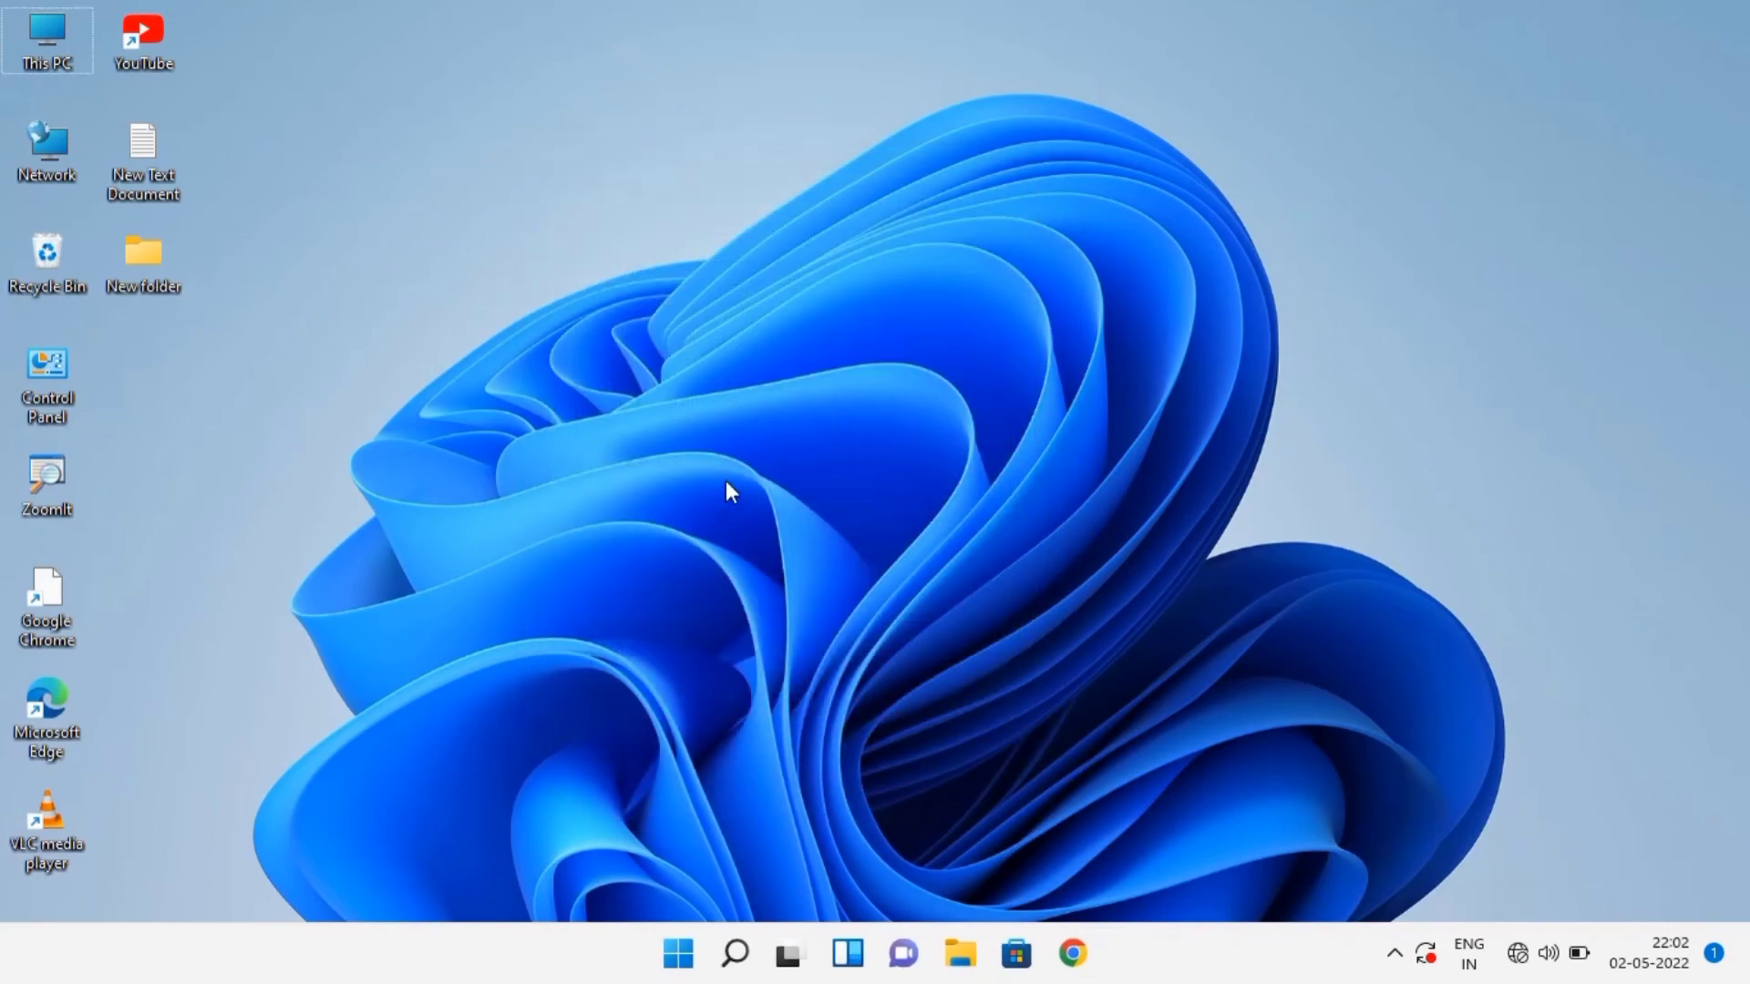
pyautogui.moveTo(679, 954)
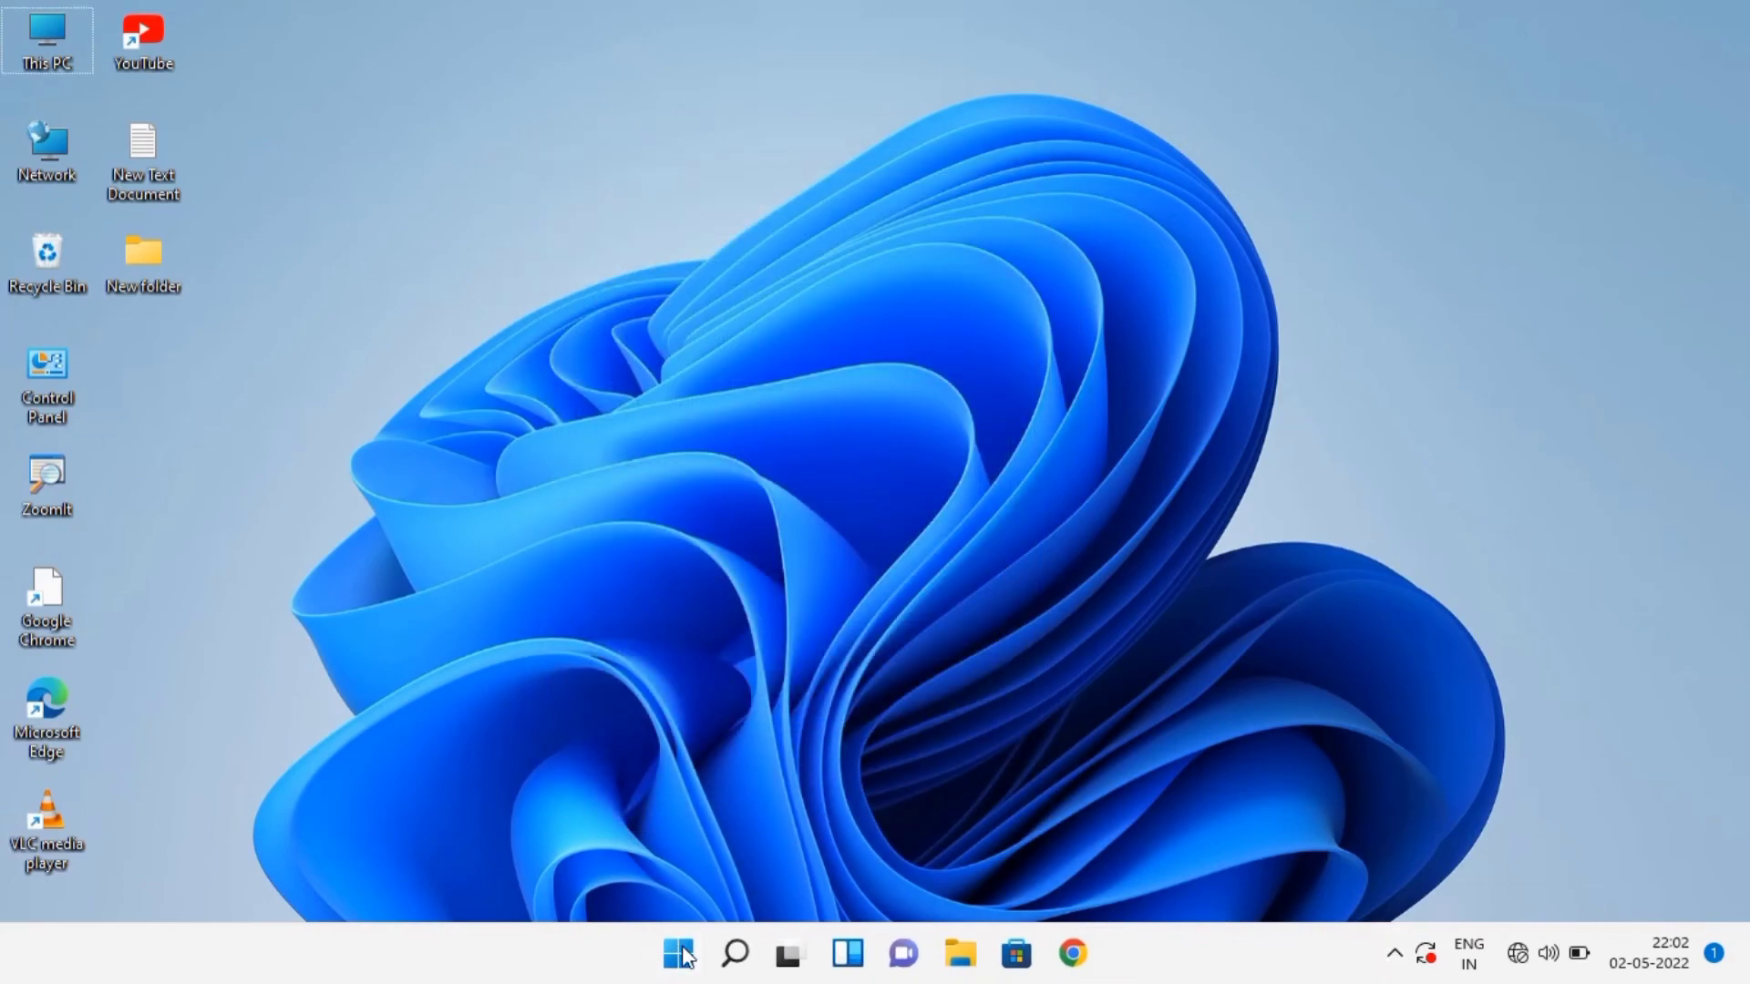